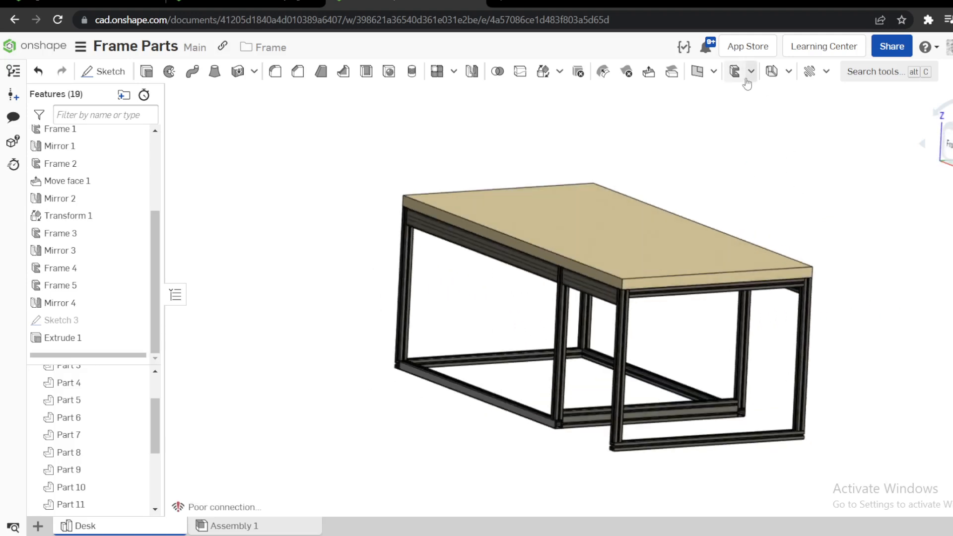
Step: Add a new, empty Part Studio 1 tab beside the Desk frame model
{"action": "left_click", "coordinate": [751, 71]}
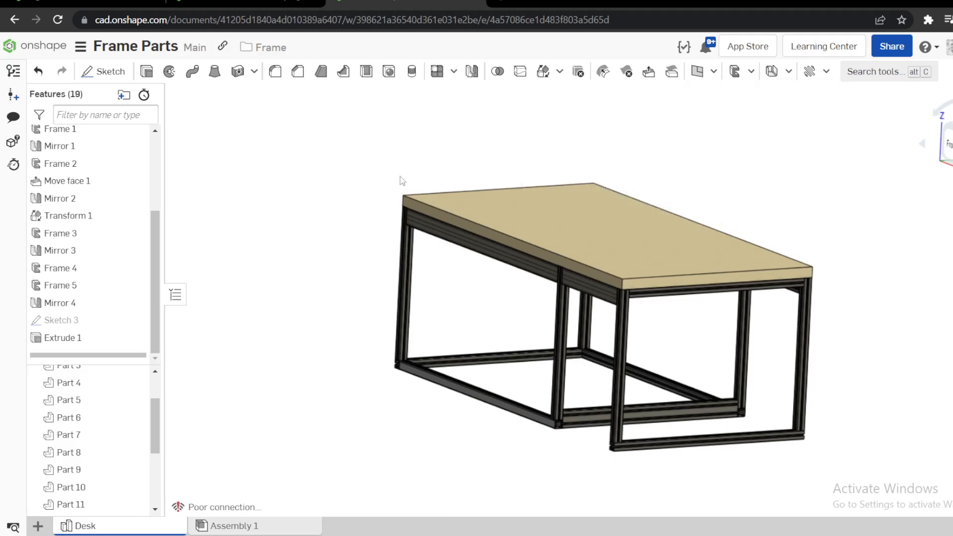
{"action": "left_click_drag", "start_coordinate": [401, 183], "coordinate": [851, 268]}
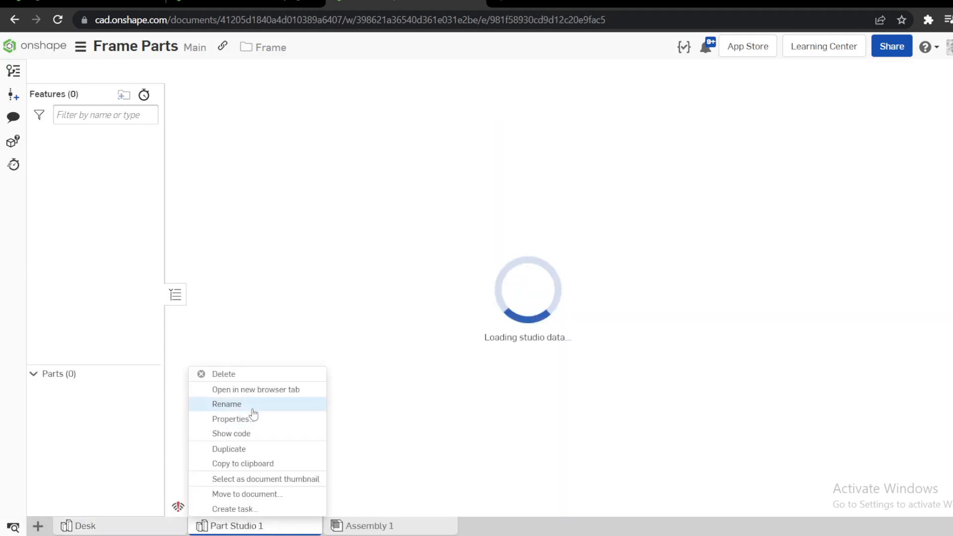
Step: Rename the studio 'School Desk' and set workspace length units to millimetres
{"action": "left_click", "coordinate": [227, 404]}
{"action": "type", "text": "School Desk"}
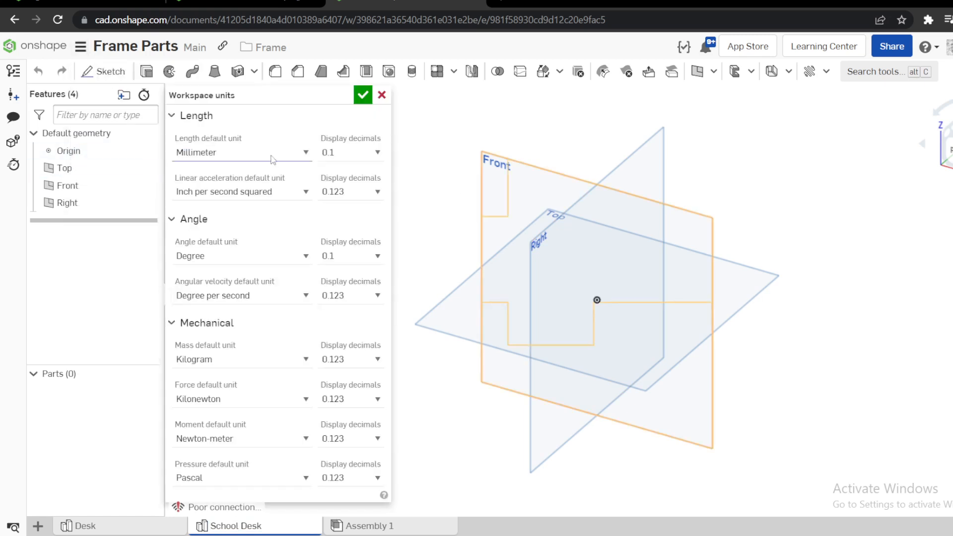
{"action": "mouse_move", "coordinate": [223, 351]}
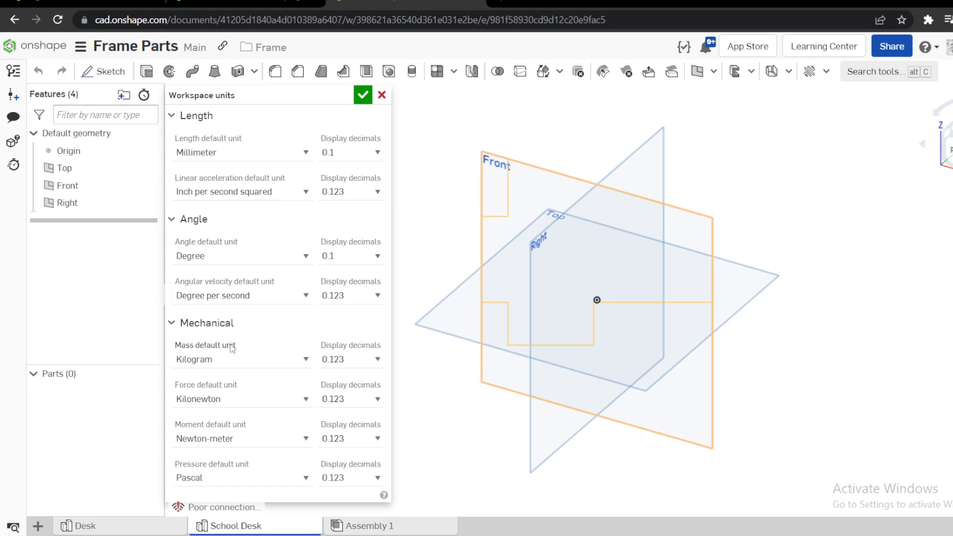
{"action": "left_click", "coordinate": [242, 360]}
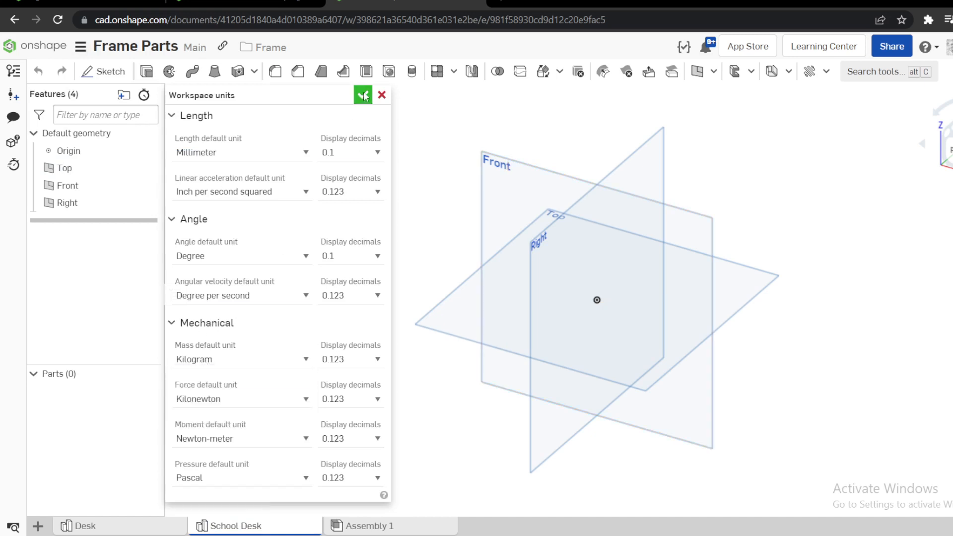
{"action": "left_click", "coordinate": [362, 95]}
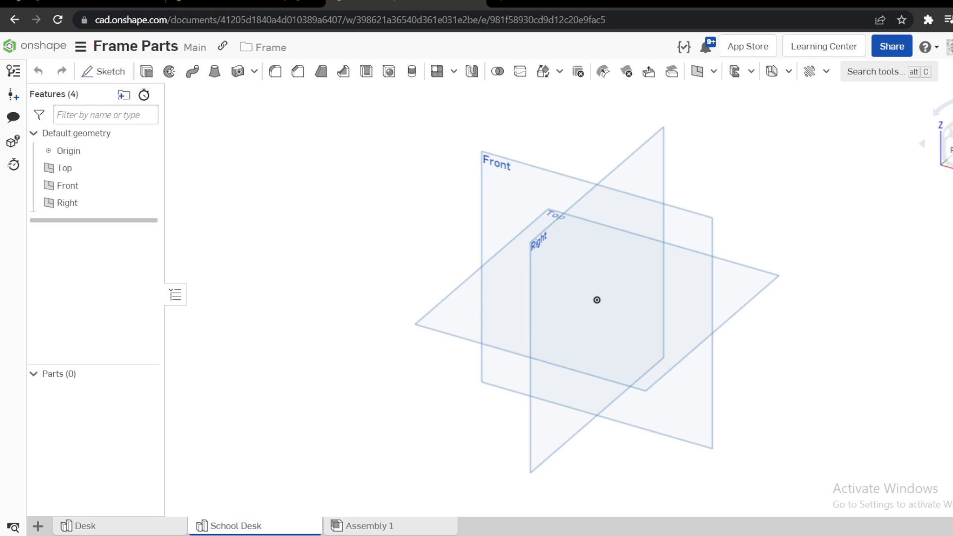
{"action": "mouse_move", "coordinate": [375, 278]}
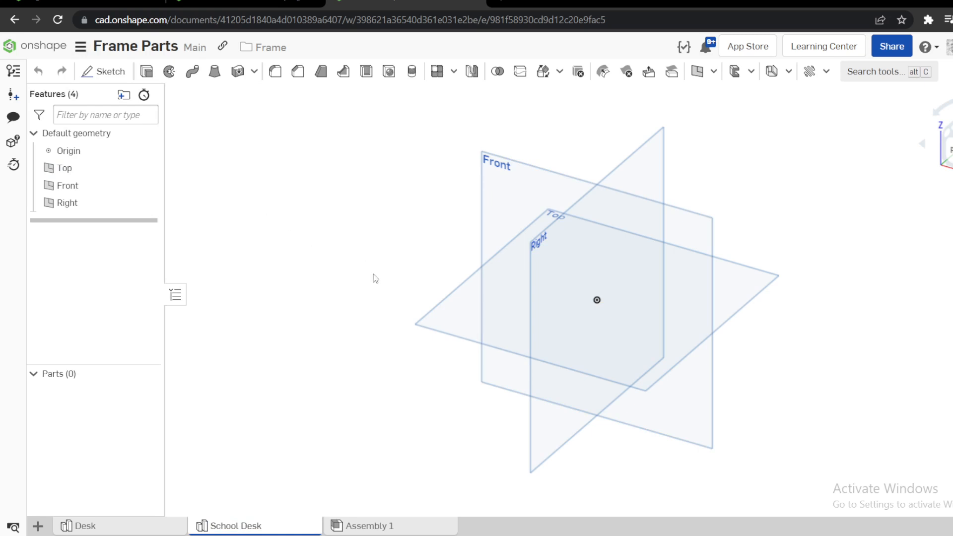
Step: Sketch a rectangle 2000 mm wide on the Top plane as Sketch 1
{"action": "left_click", "coordinate": [103, 72]}
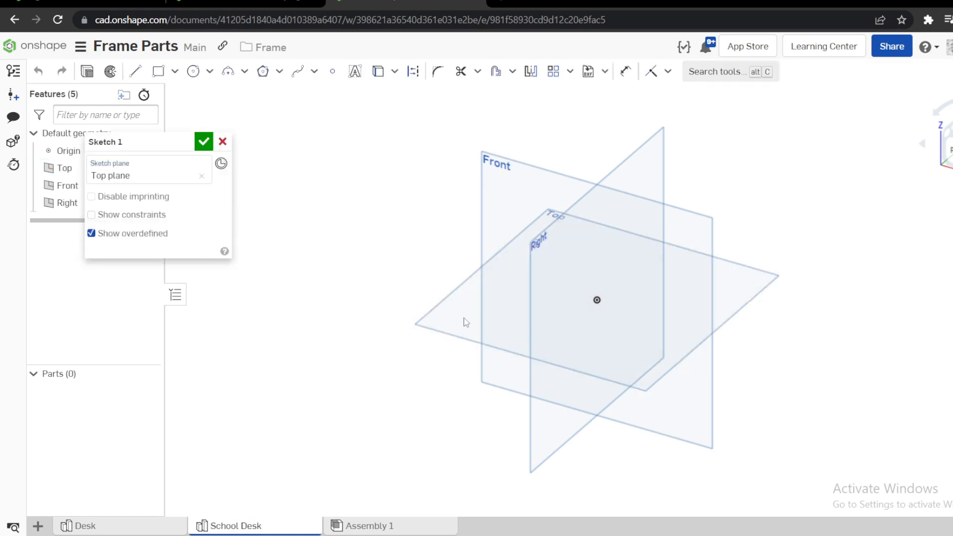
{"action": "left_click", "coordinate": [158, 71]}
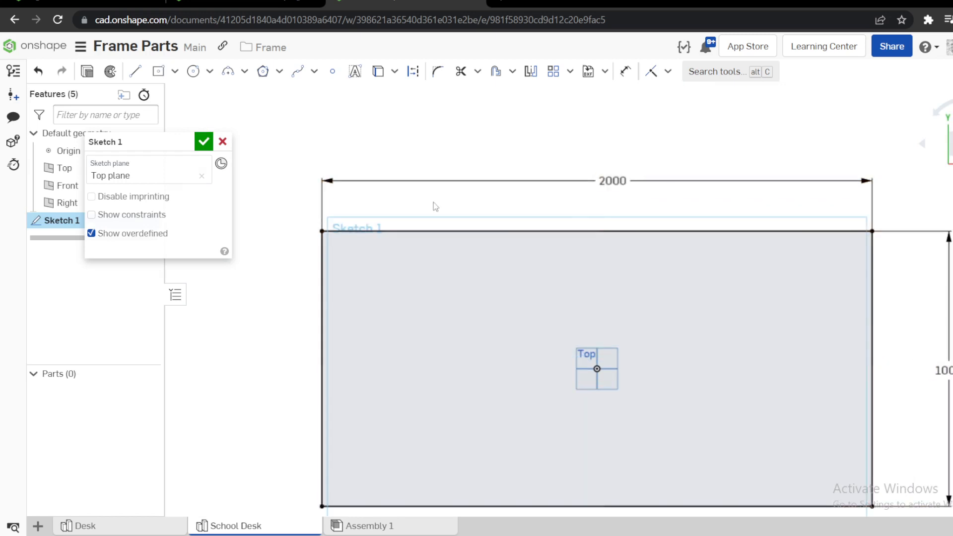
{"action": "left_click", "coordinate": [203, 142]}
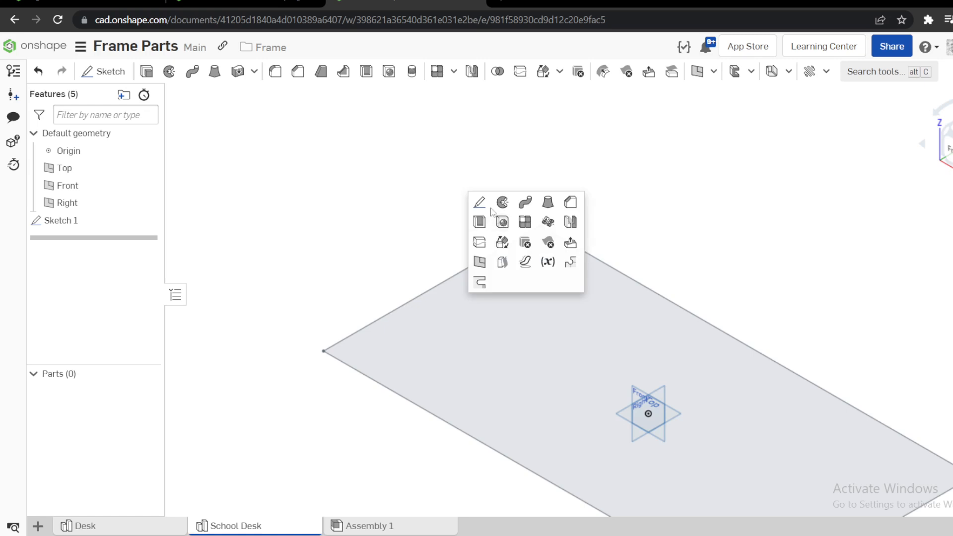
Step: Sketch a 750 mm-tall upright rectangle on the footprint-corner mate connector
{"action": "left_click", "coordinate": [480, 202]}
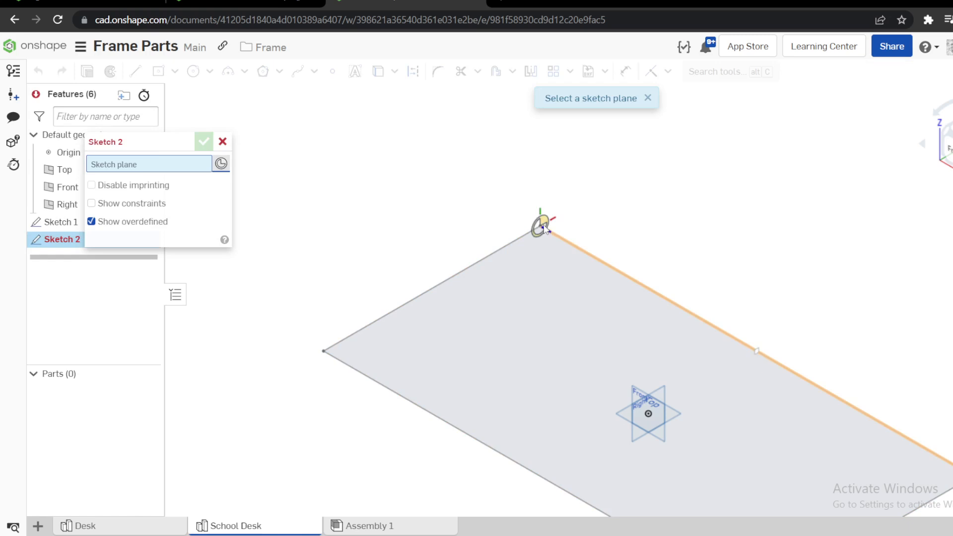
{"action": "left_click", "coordinate": [540, 229]}
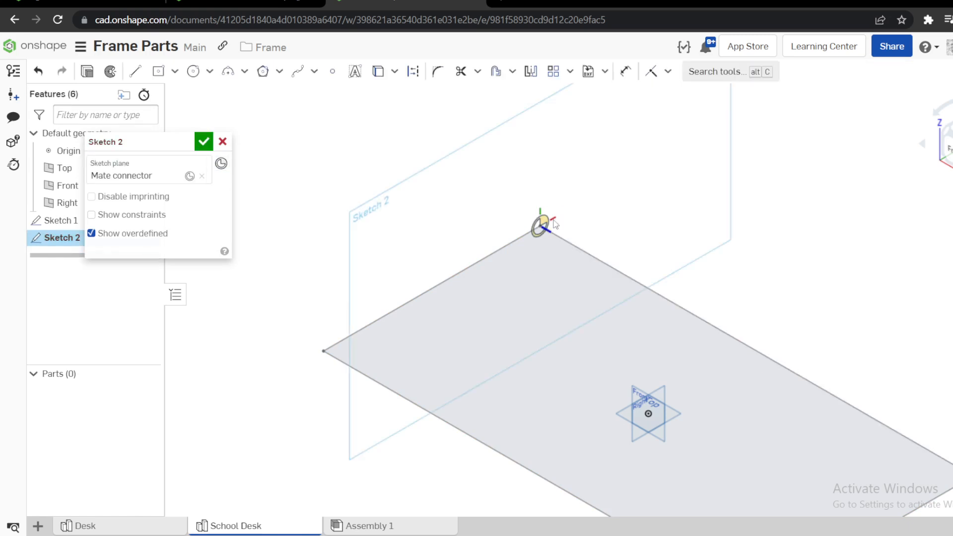
{"action": "left_click", "coordinate": [157, 71]}
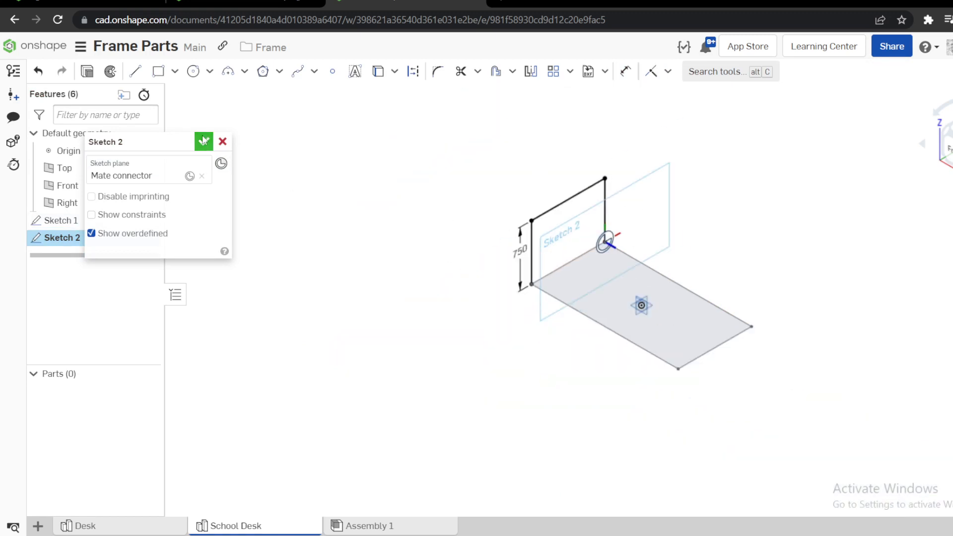
{"action": "left_click", "coordinate": [203, 141]}
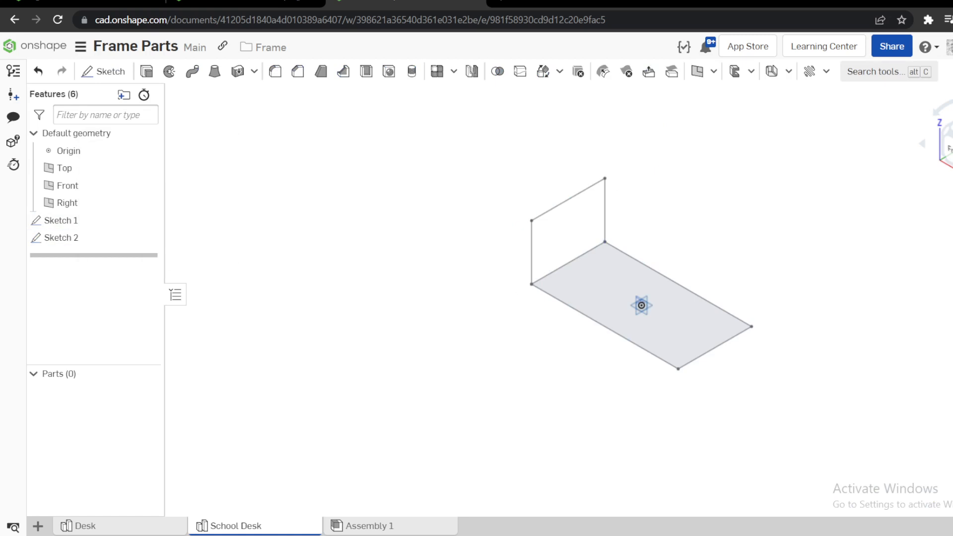
Step: Create Frame 1 along Sketch 2's edges using the 8020 40 Series 40-4040 profile
{"action": "left_click", "coordinate": [735, 71]}
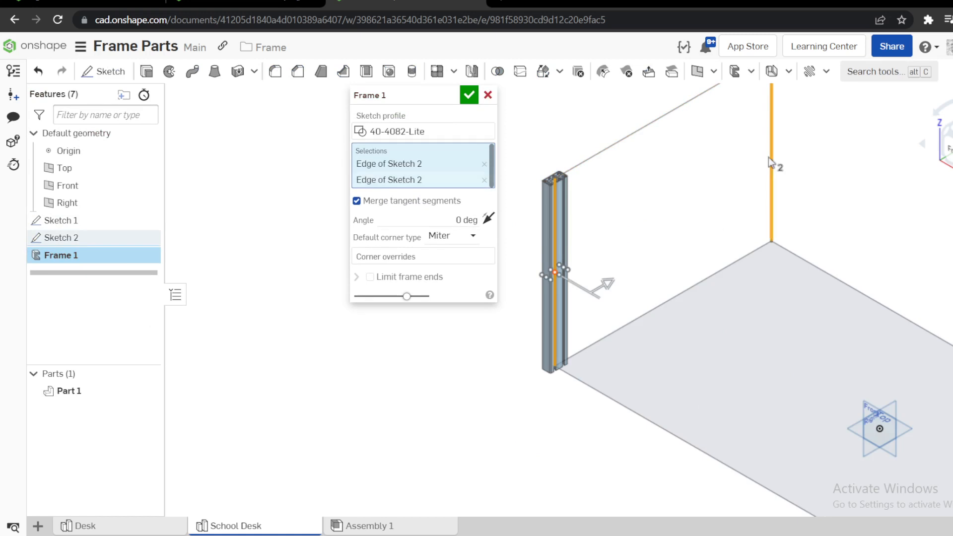
{"action": "left_click", "coordinate": [773, 164]}
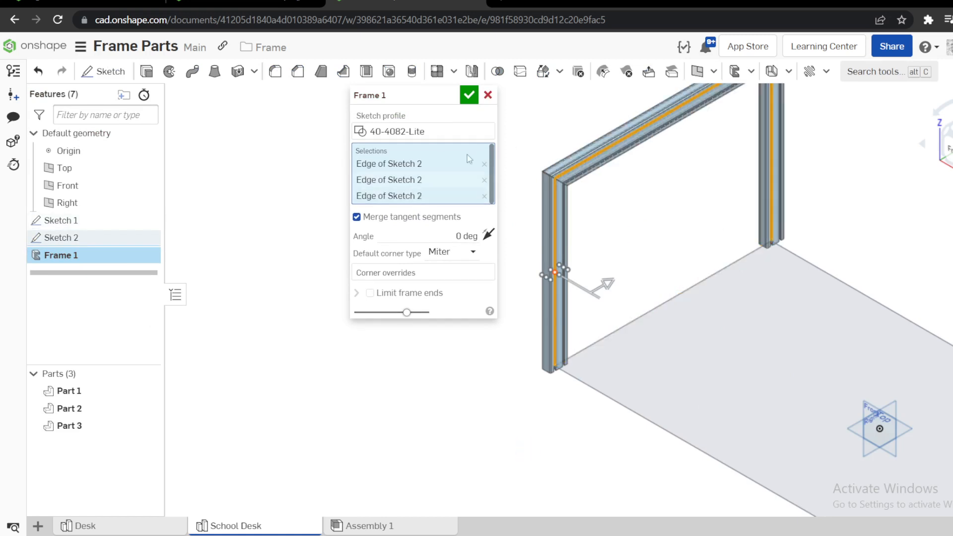
{"action": "left_click", "coordinate": [403, 131]}
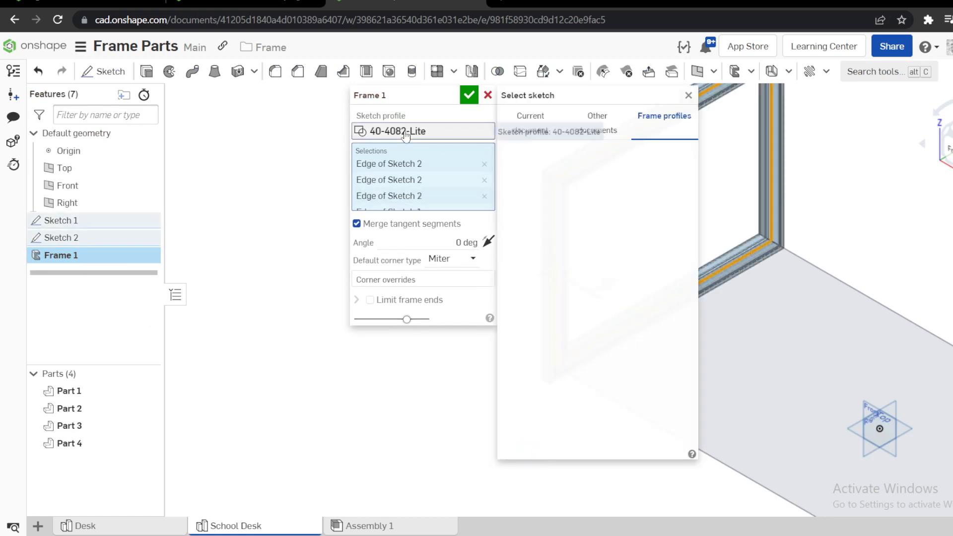
{"action": "left_click", "coordinate": [664, 116]}
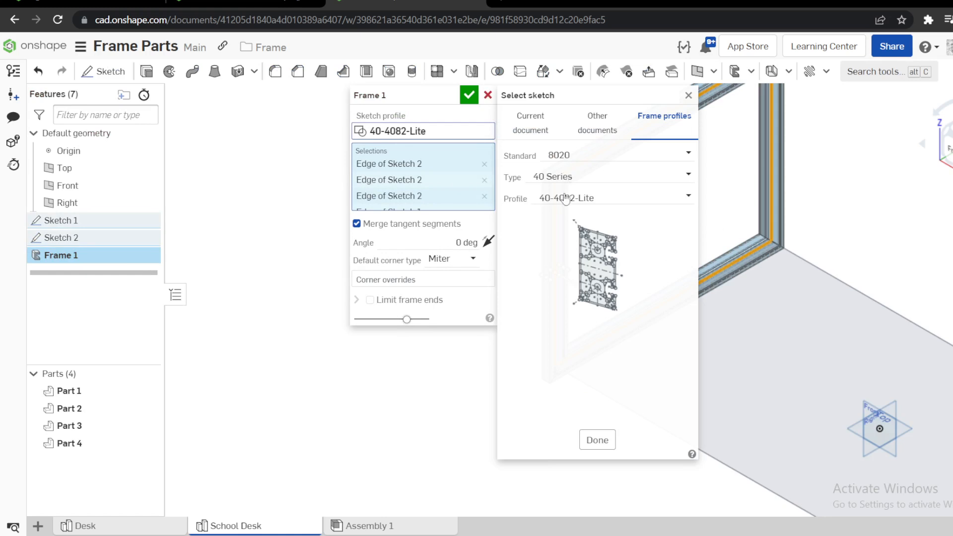
{"action": "left_click", "coordinate": [613, 198]}
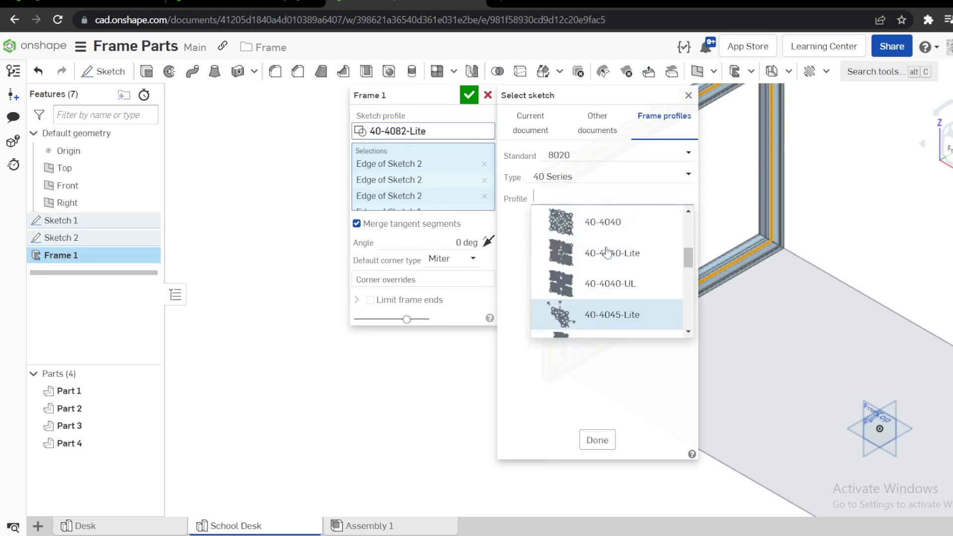
{"action": "left_click", "coordinate": [601, 222]}
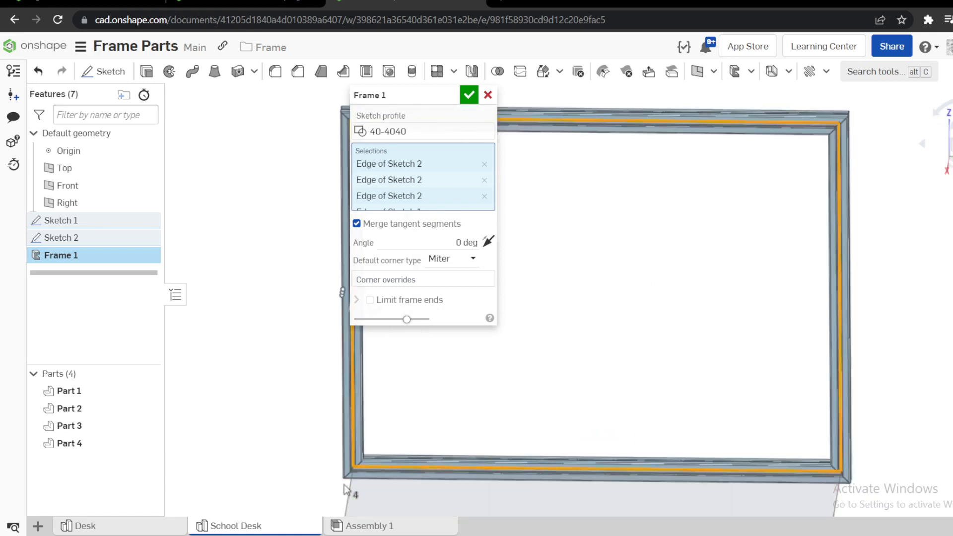
{"action": "mouse_move", "coordinate": [570, 403]}
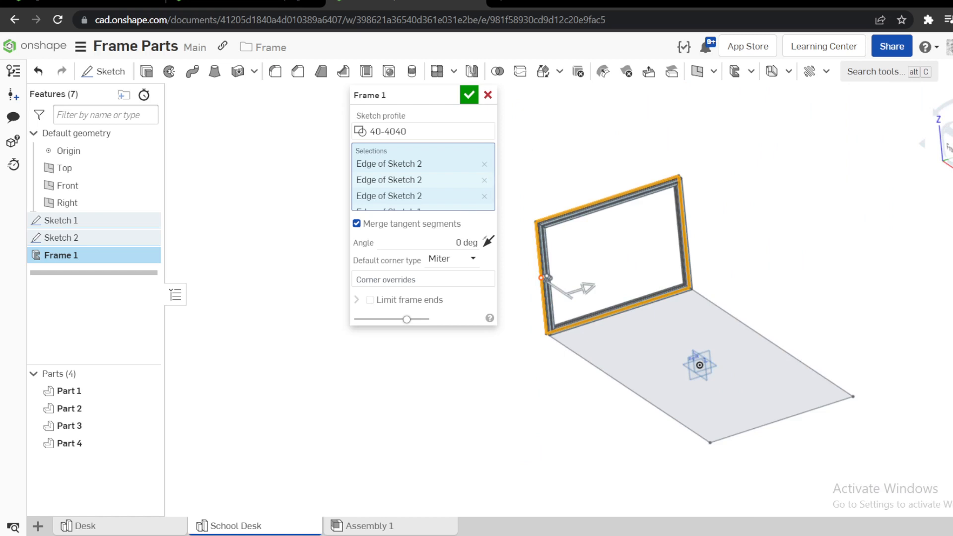
{"action": "mouse_move", "coordinate": [627, 237]}
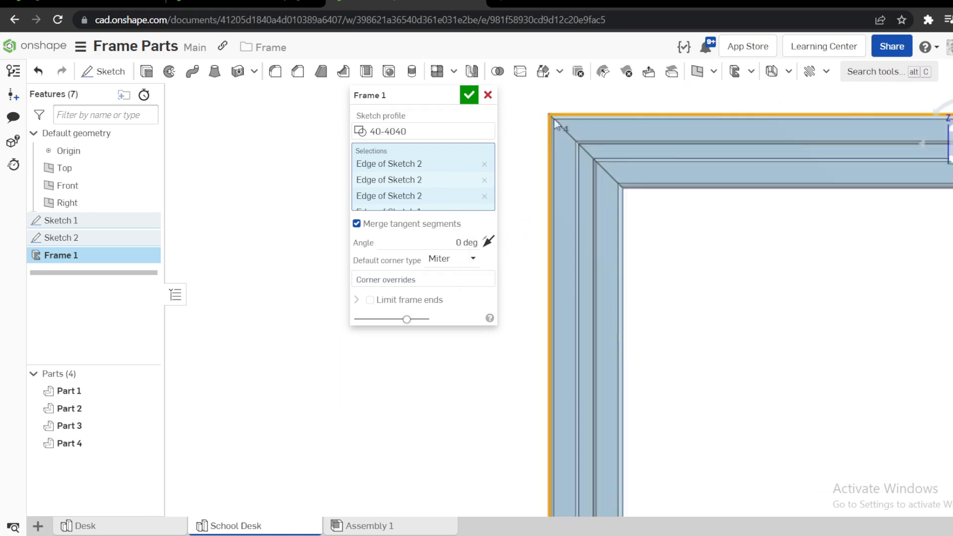
Step: Set butt corner joints, override two corners as butt, and accept Frame 1
{"action": "left_click", "coordinate": [459, 243]}
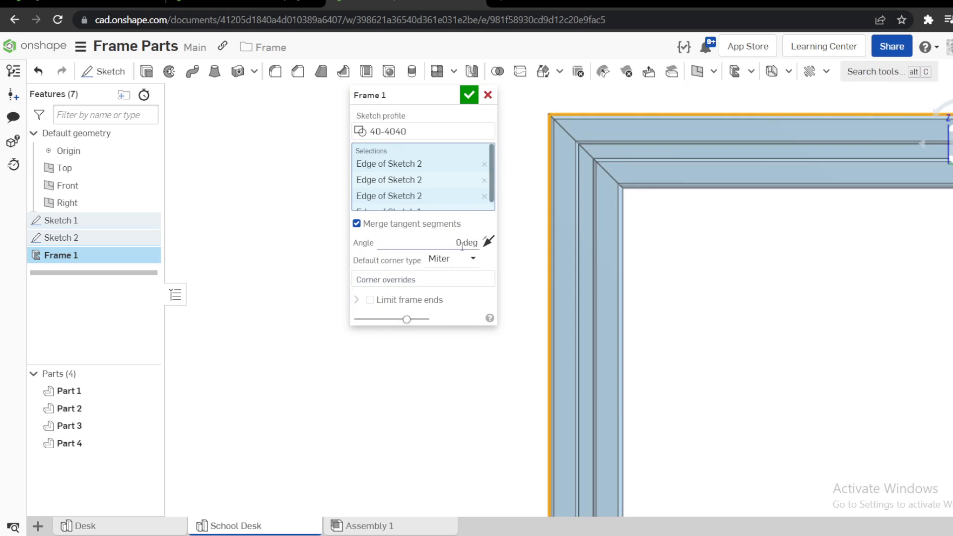
{"action": "left_click", "coordinate": [453, 258]}
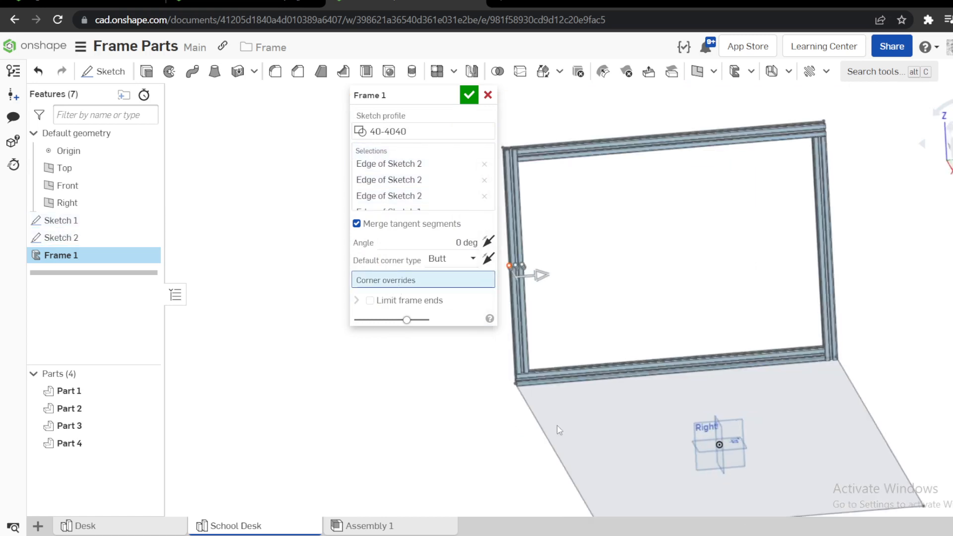
{"action": "mouse_move", "coordinate": [553, 183]}
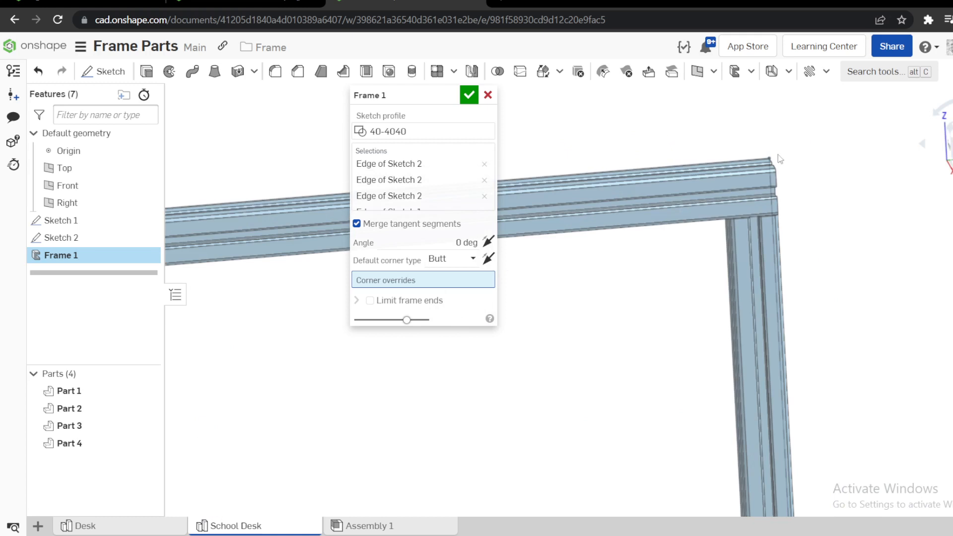
{"action": "left_click", "coordinate": [771, 157]}
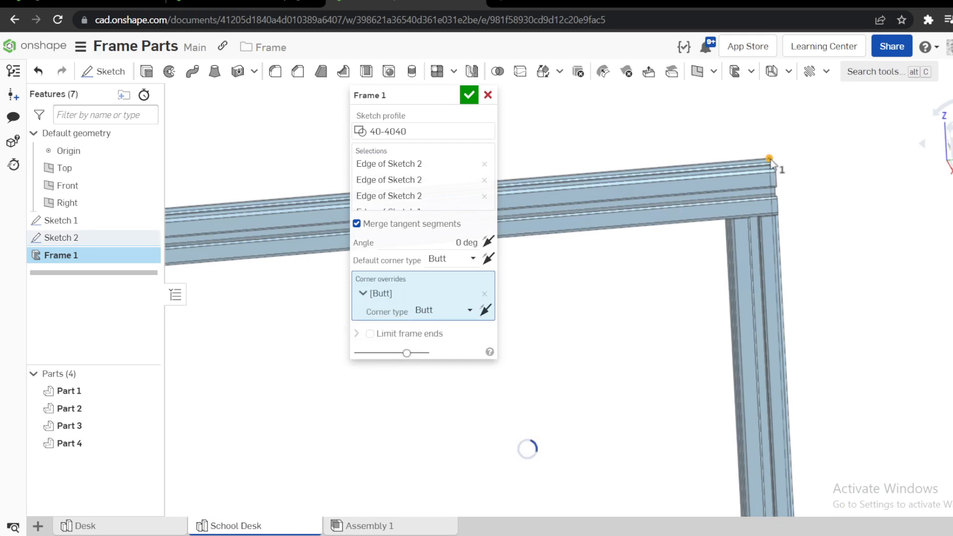
{"action": "left_click", "coordinate": [769, 158]}
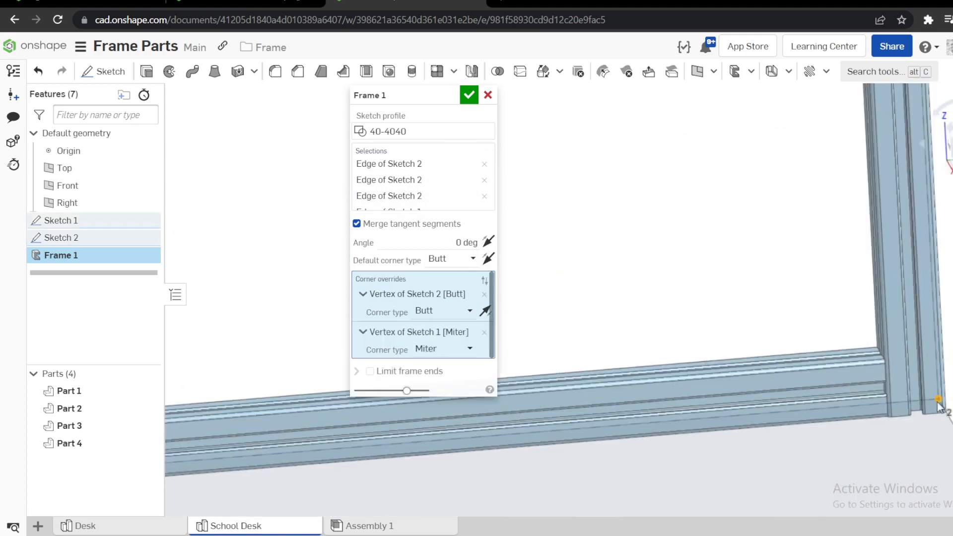
{"action": "left_click", "coordinate": [468, 349]}
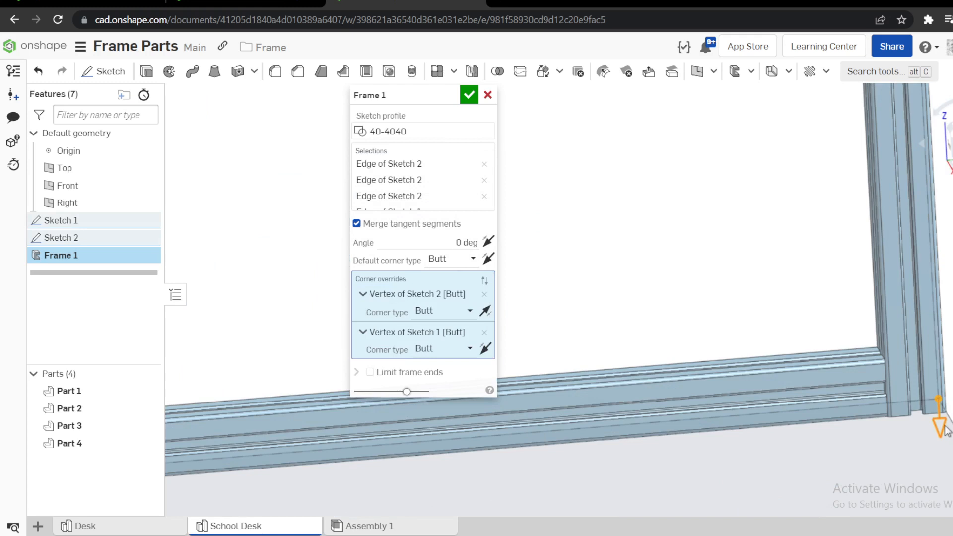
{"action": "mouse_move", "coordinate": [820, 379]}
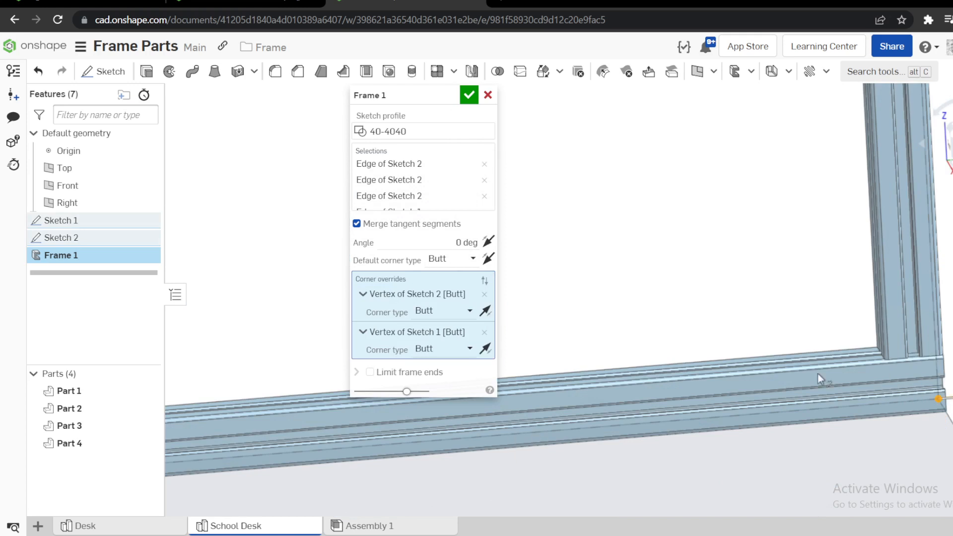
{"action": "left_click", "coordinate": [470, 95]}
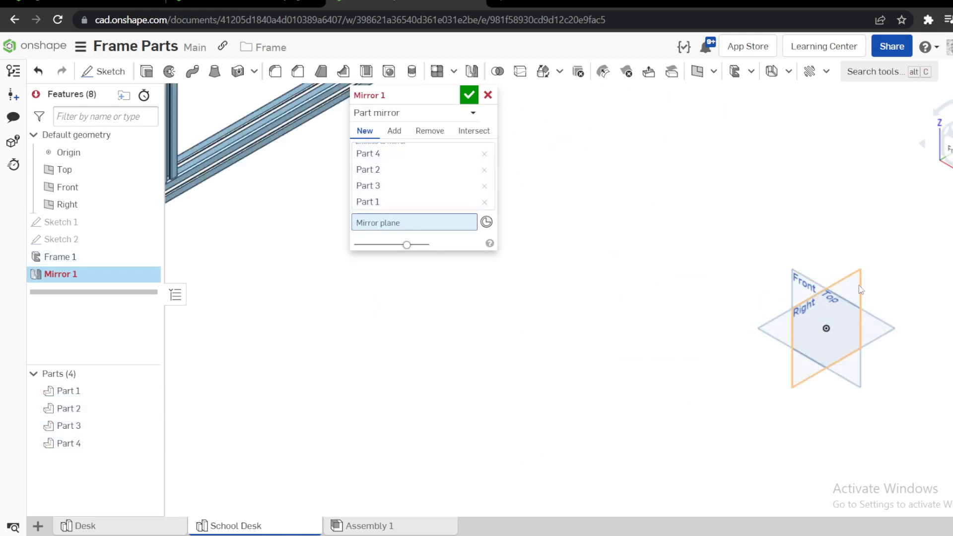
Step: Mirror Parts 1–4 about the Right plane into a second end frame
{"action": "left_click", "coordinate": [67, 203]}
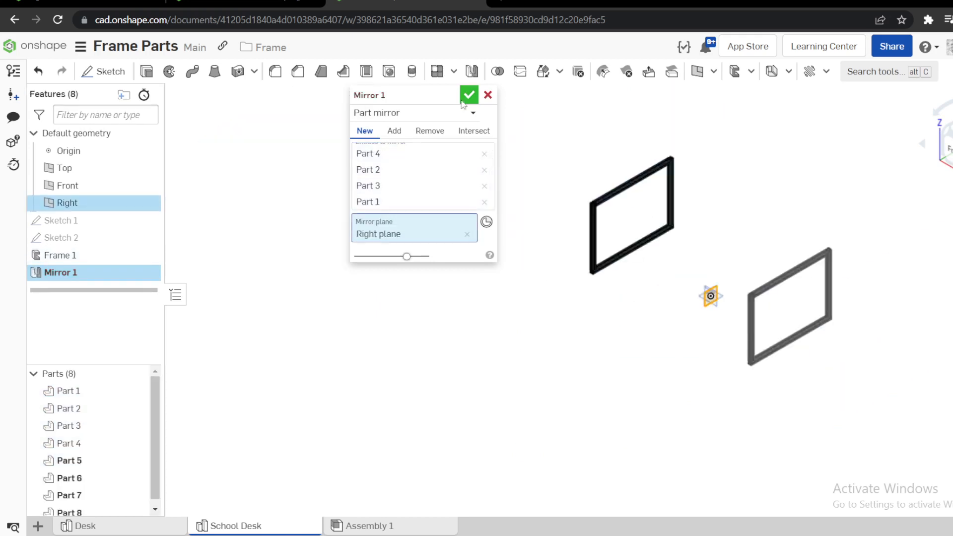
{"action": "left_click", "coordinate": [469, 94]}
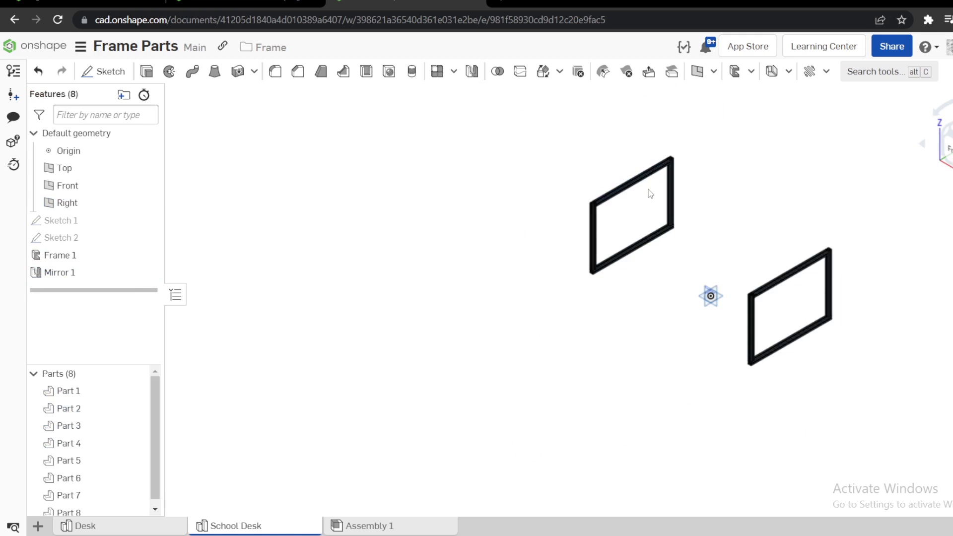
{"action": "mouse_move", "coordinate": [149, 223]}
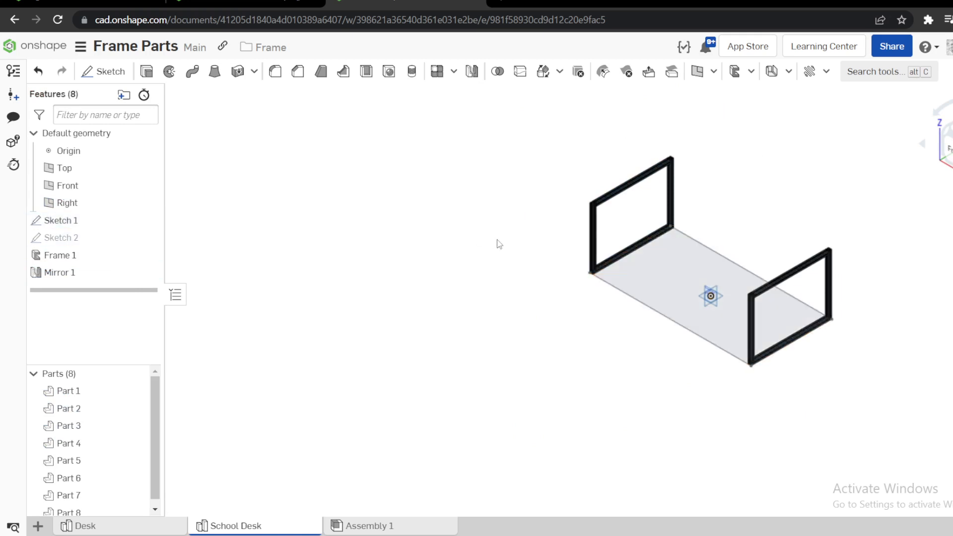
{"action": "mouse_move", "coordinate": [734, 130]}
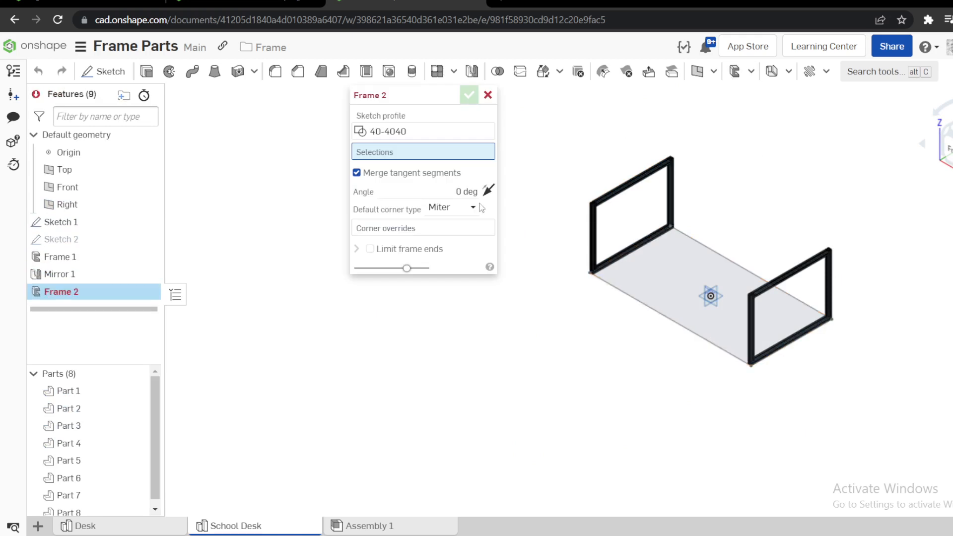
Step: Add a 40-4002 rail trimmed to both end frames, then shorten it by 500 mm
{"action": "left_click", "coordinate": [430, 132]}
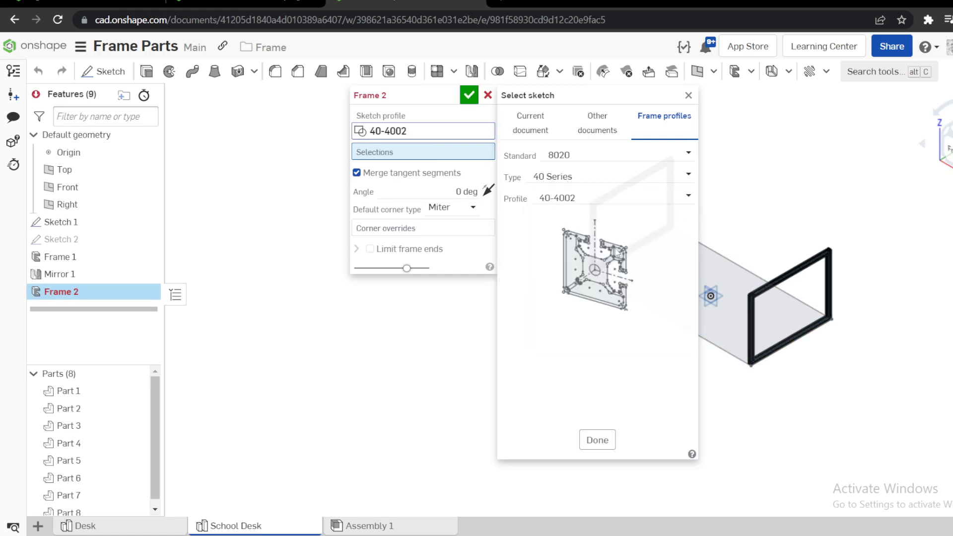
{"action": "left_click", "coordinate": [598, 440]}
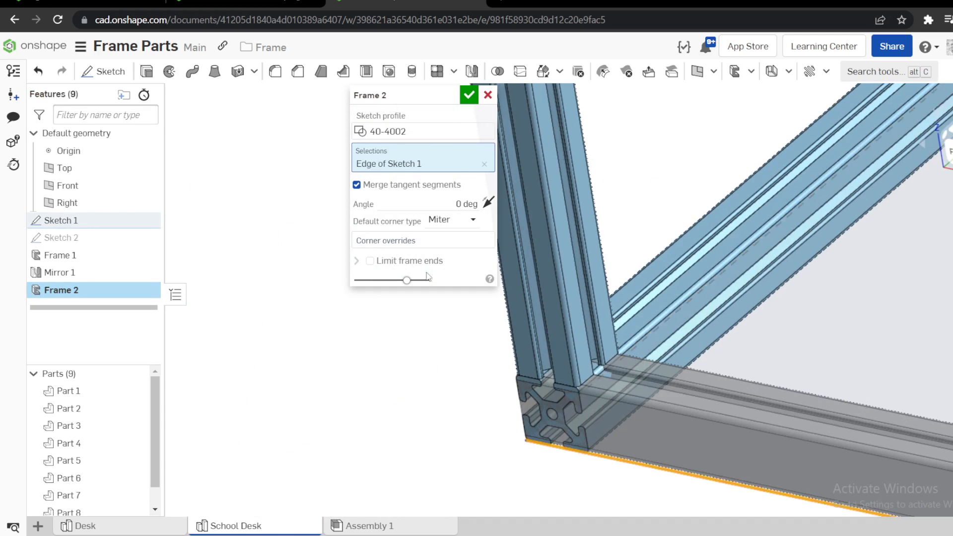
{"action": "left_click", "coordinate": [370, 261]}
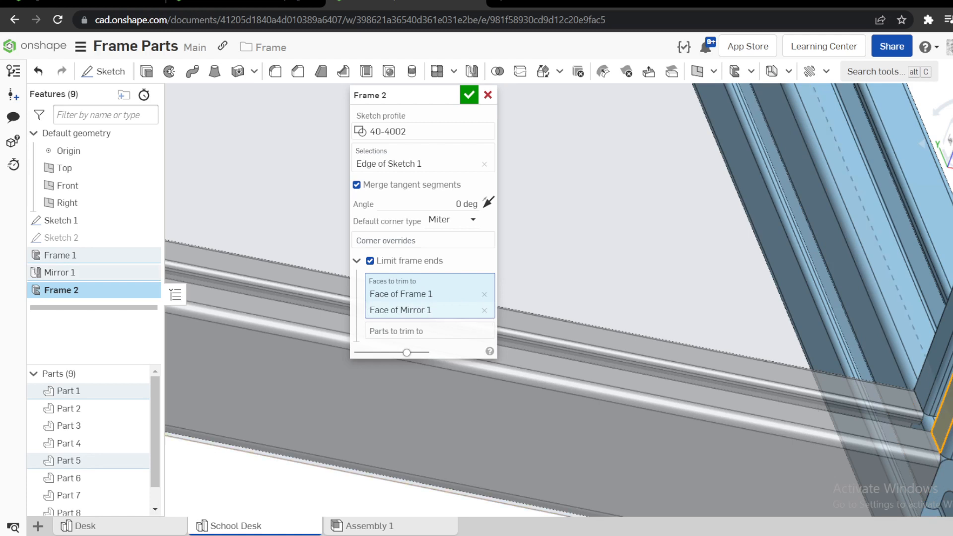
{"action": "left_click", "coordinate": [469, 95]}
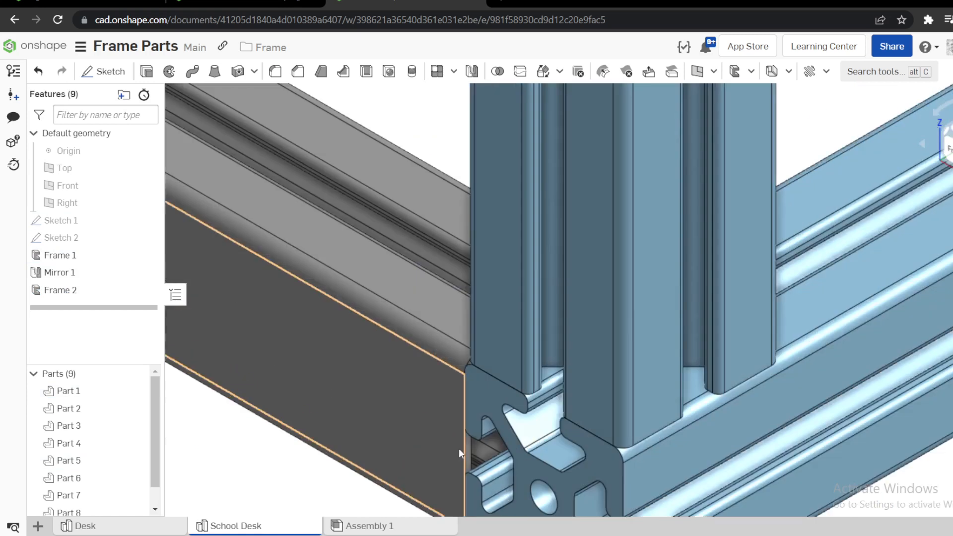
{"action": "scroll", "scroll_direction": "down", "scroll_amount": 3}
{"action": "type", "text": "500"}
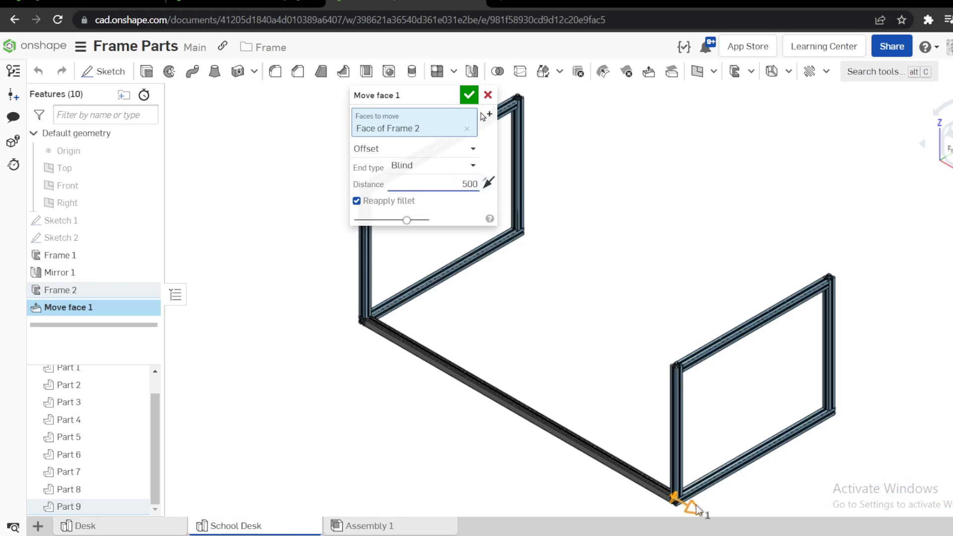
{"action": "left_click", "coordinate": [469, 95]}
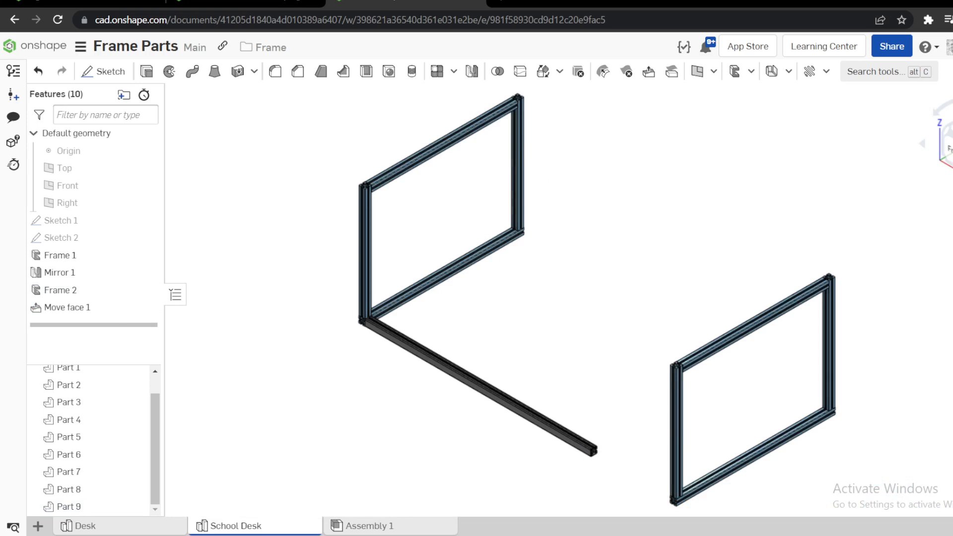
{"action": "mouse_move", "coordinate": [594, 379]}
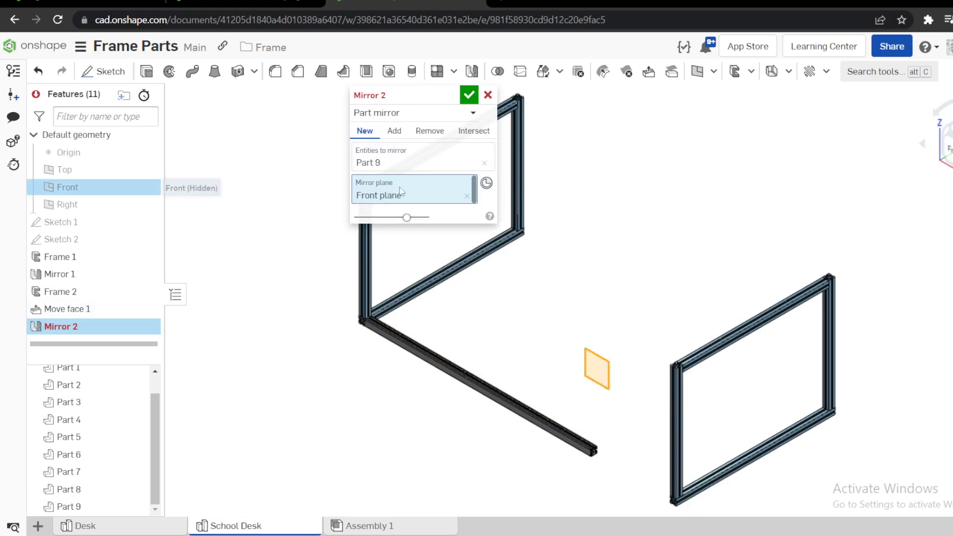
Step: Mirror rail Part 9 about the Front plane
{"action": "left_click", "coordinate": [469, 95]}
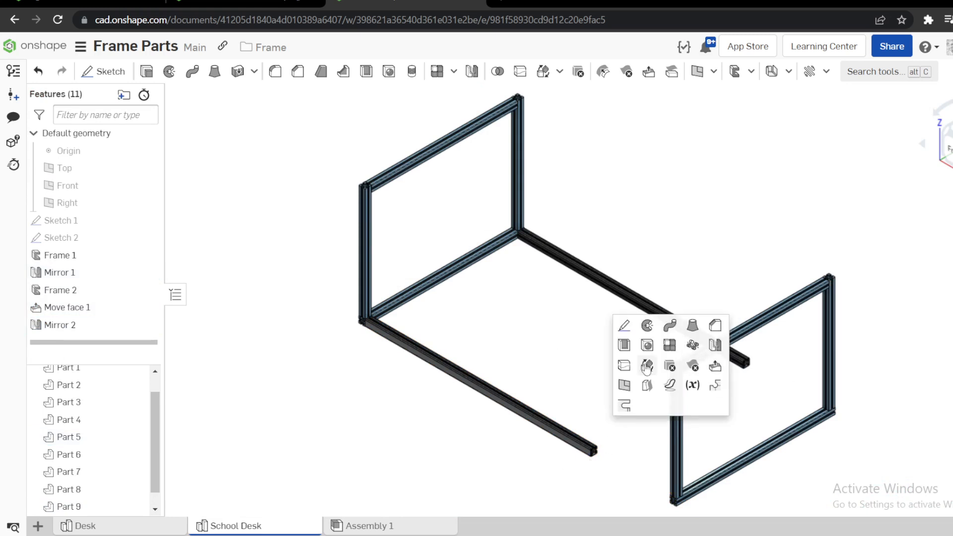
Step: Copy Parts 5 and 7 540 mm along the Frame 2 edge, direction flipped
{"action": "left_click", "coordinate": [647, 366]}
{"action": "type", "text": "54"}
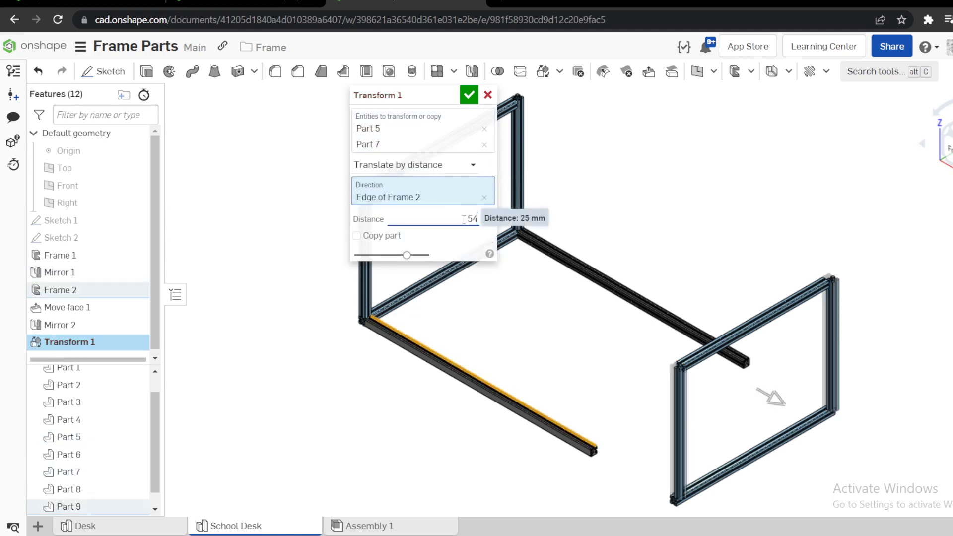
{"action": "left_click", "coordinate": [357, 236]}
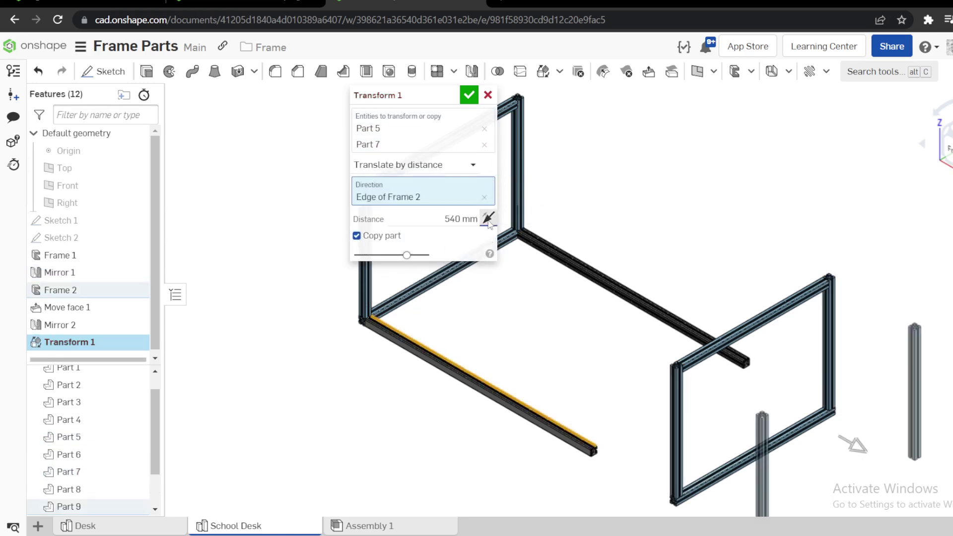
{"action": "left_click", "coordinate": [470, 95]}
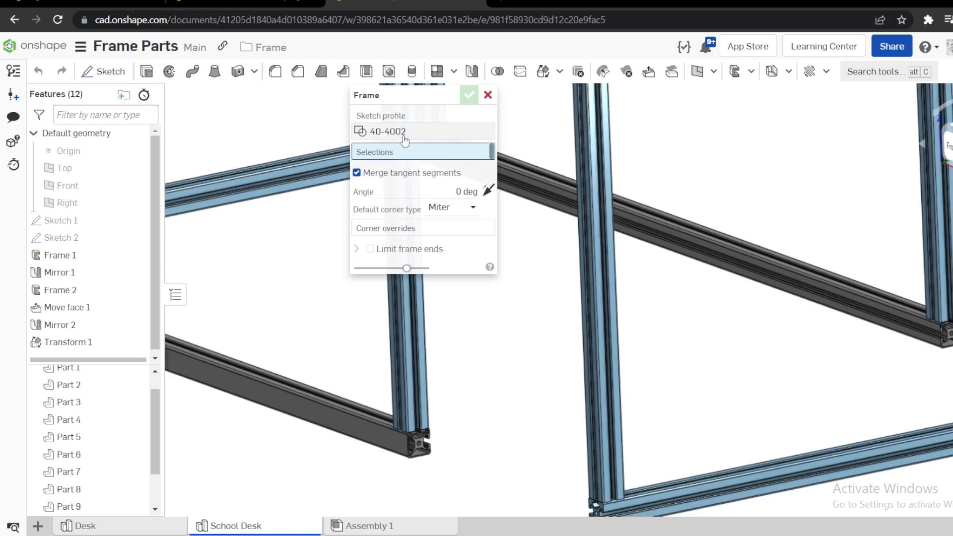
Step: Add a 40-4080 frame crossbeam between the copied posts' bottoms, trimmed to the posts
{"action": "left_click", "coordinate": [404, 131]}
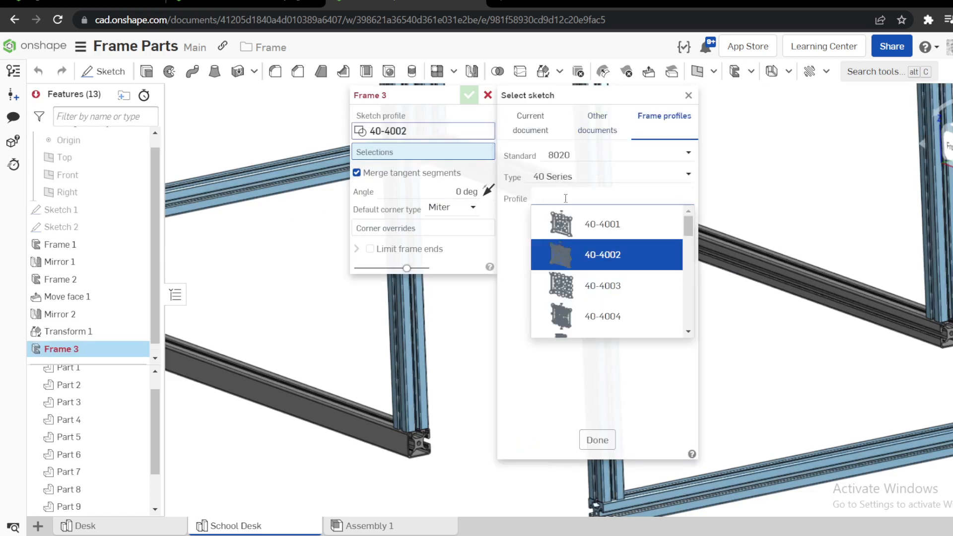
{"action": "scroll", "scroll_direction": "down", "scroll_amount": 3}
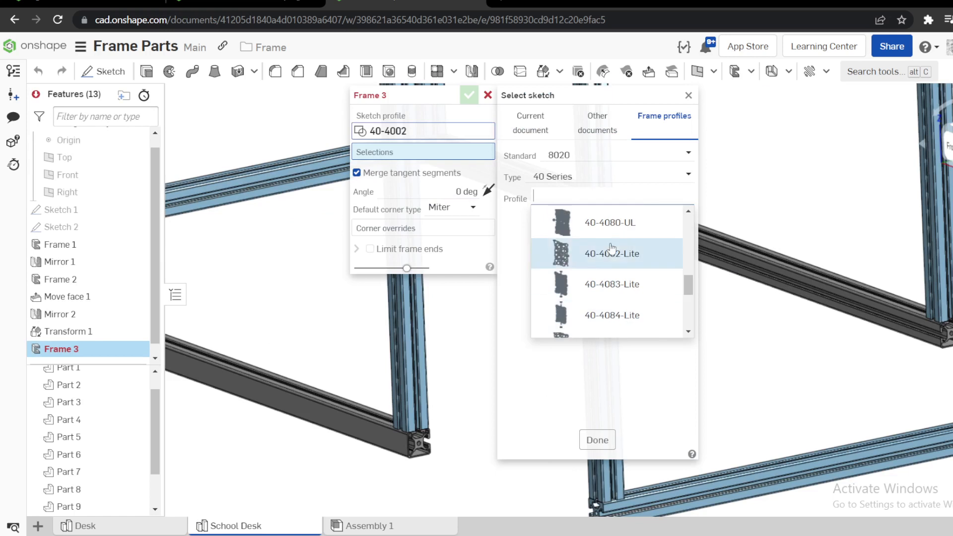
{"action": "left_click", "coordinate": [609, 222]}
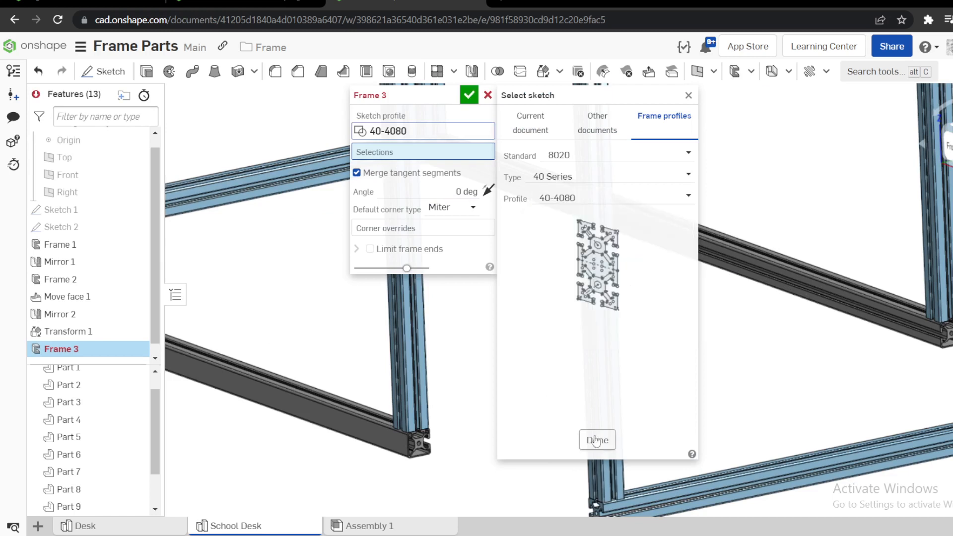
{"action": "left_click", "coordinate": [597, 440]}
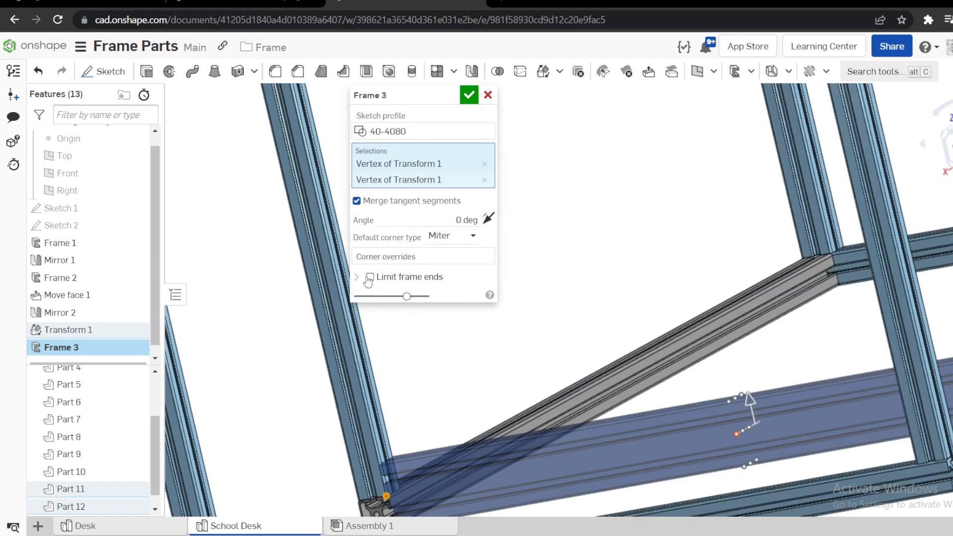
{"action": "left_click", "coordinate": [357, 277]}
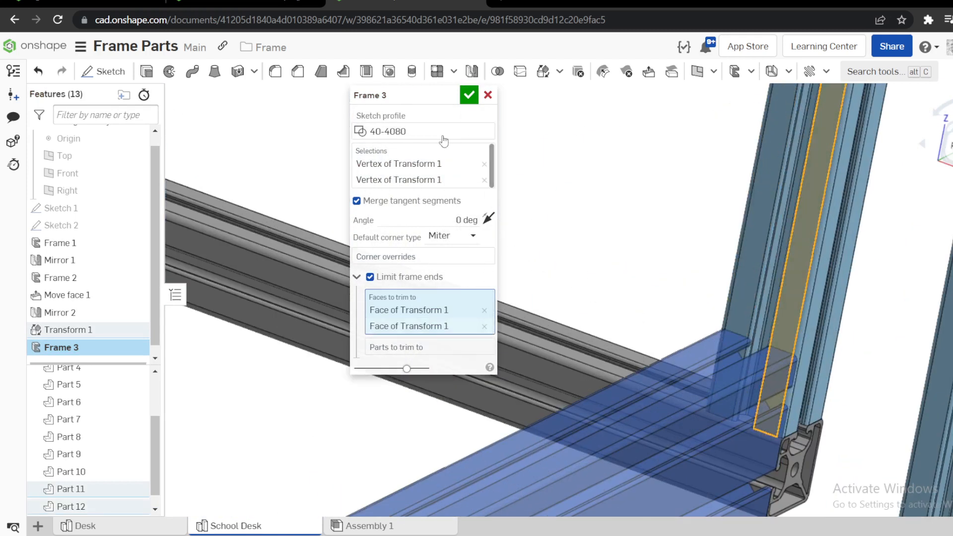
{"action": "left_click", "coordinate": [469, 95]}
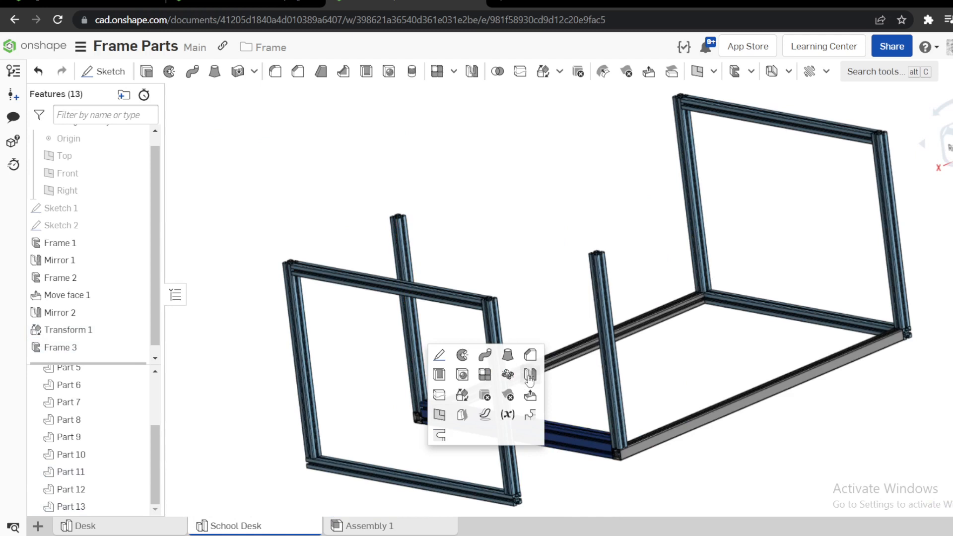
Step: Mirror Part 13 about a mate connector offset to Z -20 mm
{"action": "left_click", "coordinate": [528, 373]}
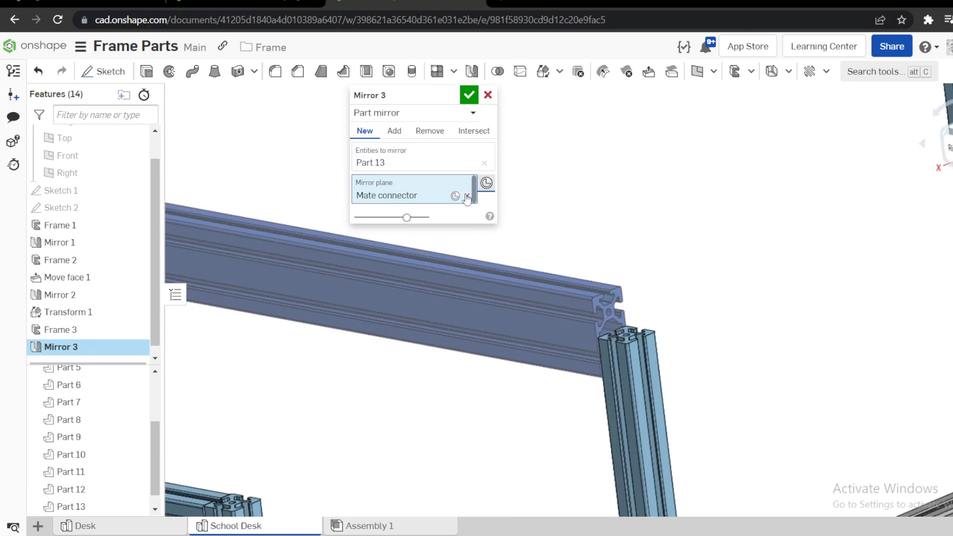
{"action": "left_click", "coordinate": [454, 196]}
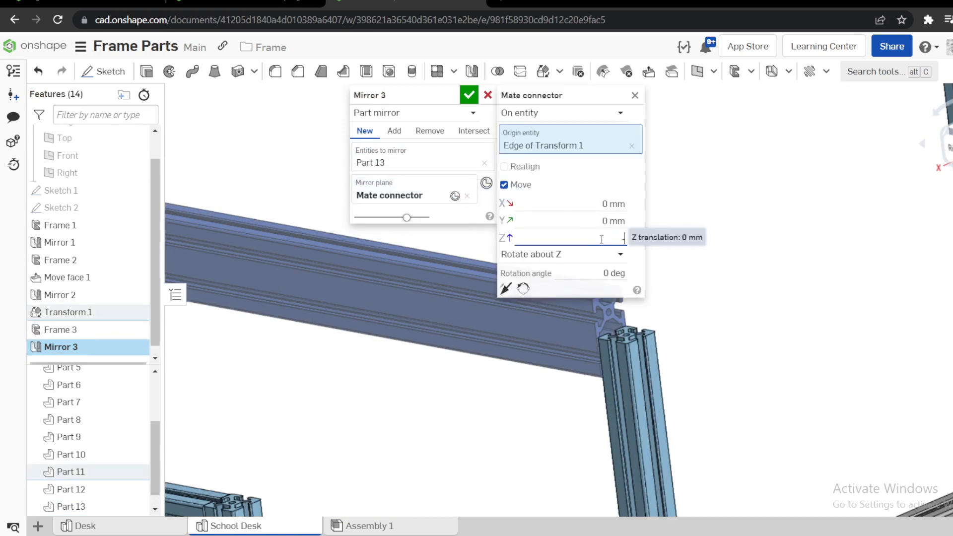
{"action": "type", "text": "-20 mm"}
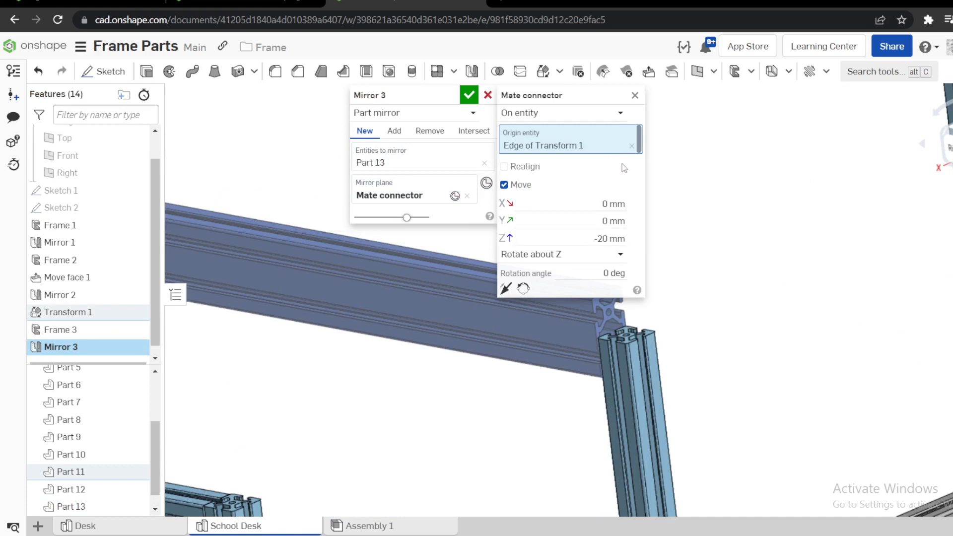
{"action": "left_click", "coordinate": [469, 95]}
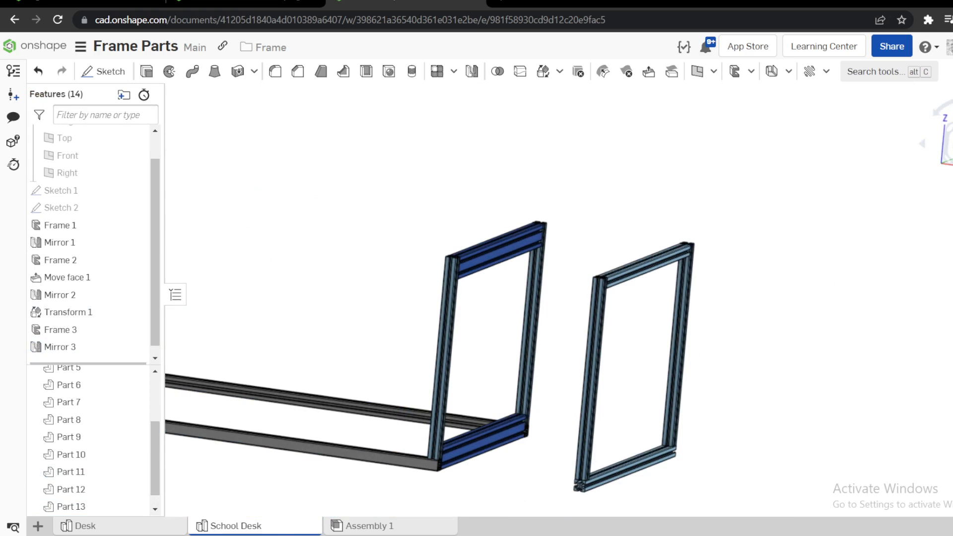
{"action": "mouse_move", "coordinate": [504, 342]}
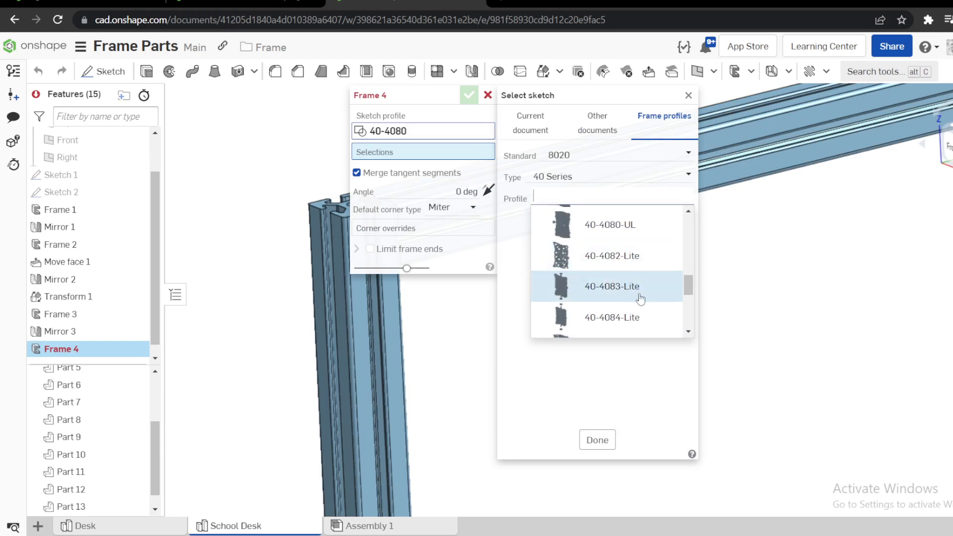
Step: Choose the 40-4082-Lite profile and pick rail vertices on Frame 1 and Transform 1
{"action": "left_click", "coordinate": [611, 255]}
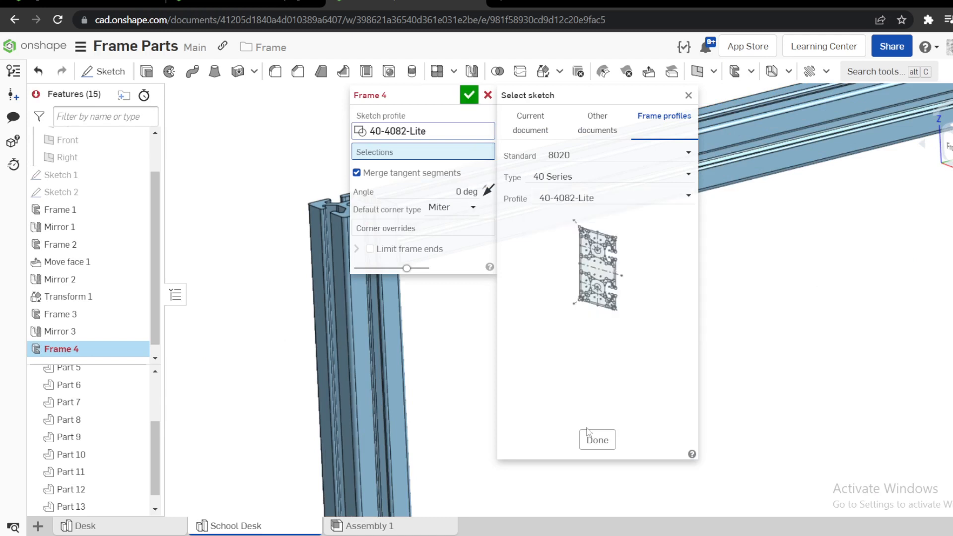
{"action": "left_click", "coordinate": [598, 440]}
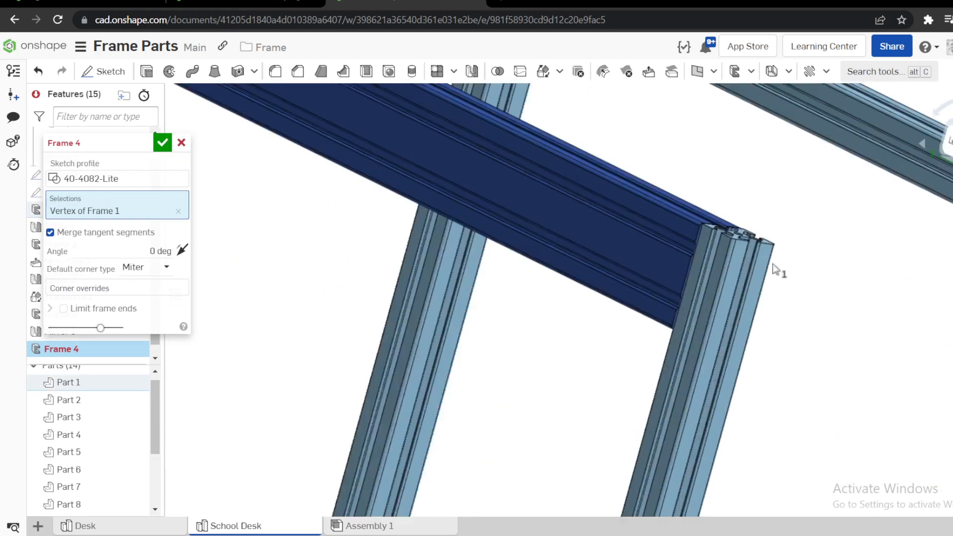
{"action": "left_click", "coordinate": [710, 234]}
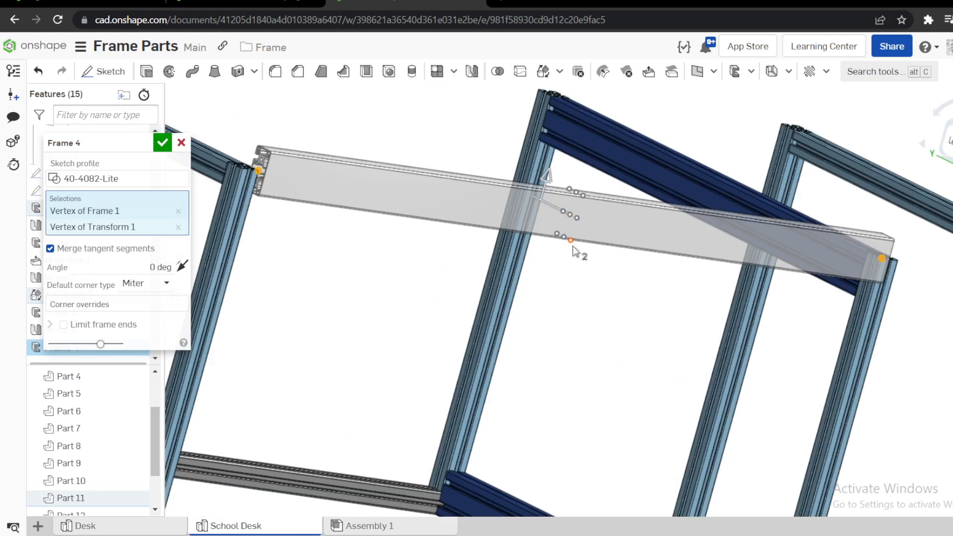
{"action": "left_click_drag", "start_coordinate": [578, 252], "coordinate": [587, 180]}
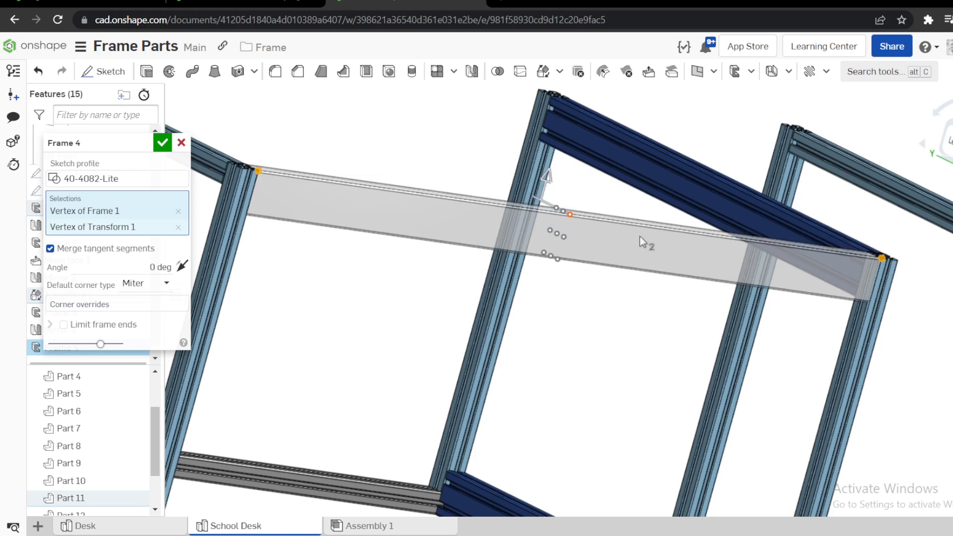
Step: Trim the rail ends to the Transform 1 face and accept Frame 4
{"action": "left_click", "coordinate": [63, 325]}
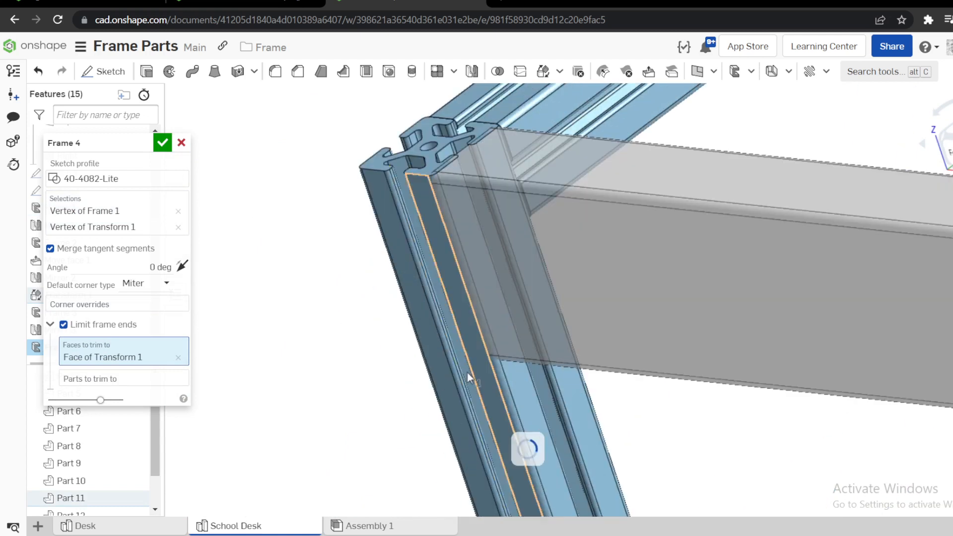
{"action": "left_click", "coordinate": [160, 143]}
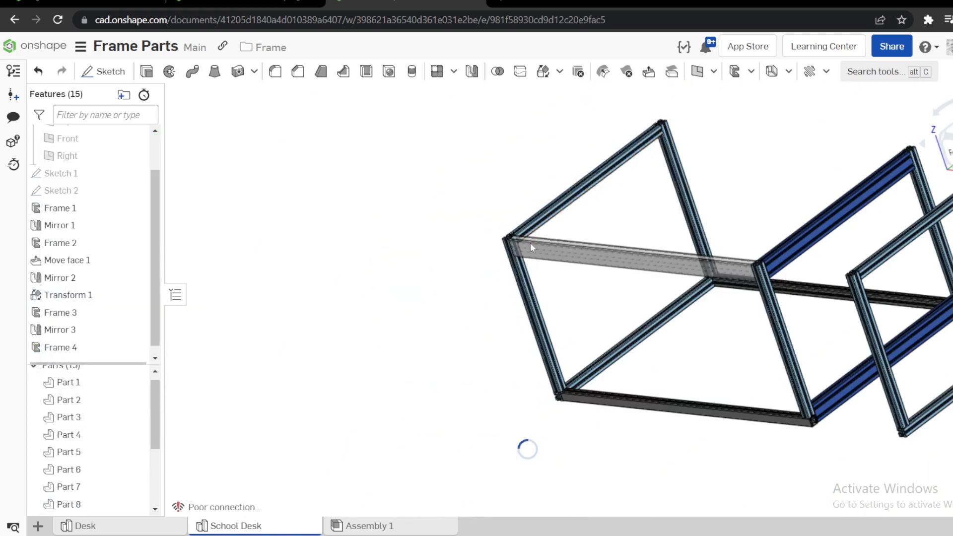
{"action": "right_click", "coordinate": [59, 348]}
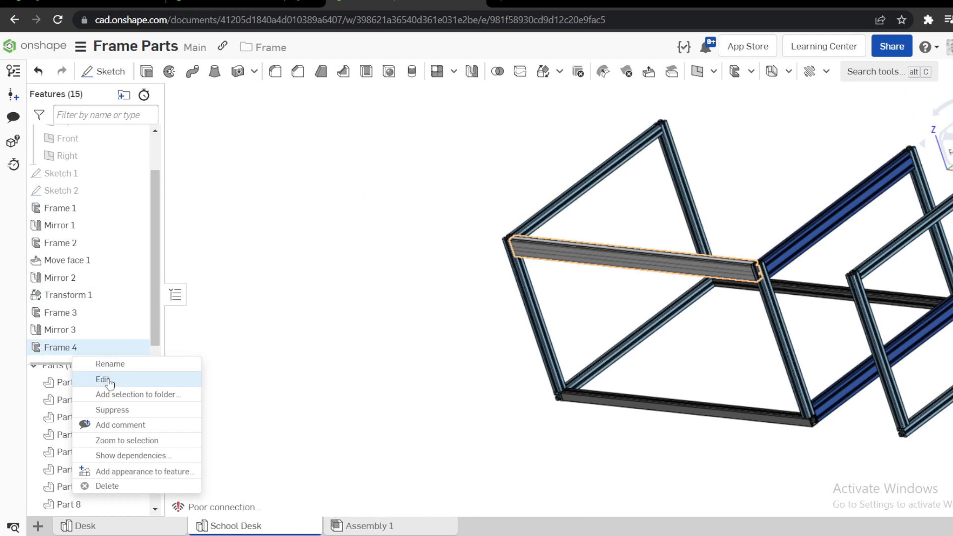
Step: Add a 40-4082-Lite rail from Transform 1 to Mirror 1, trimmed to both faces
{"action": "left_click", "coordinate": [103, 380]}
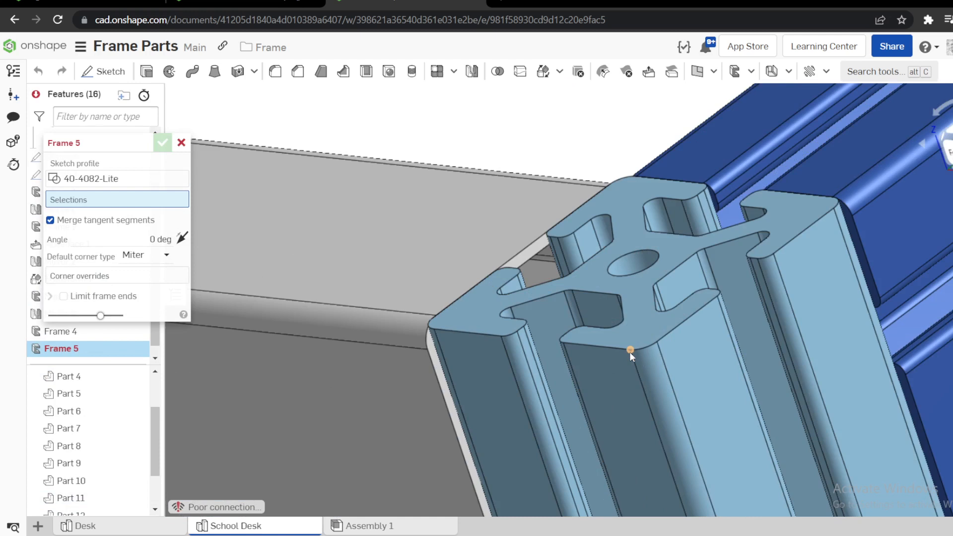
{"action": "left_click", "coordinate": [630, 348]}
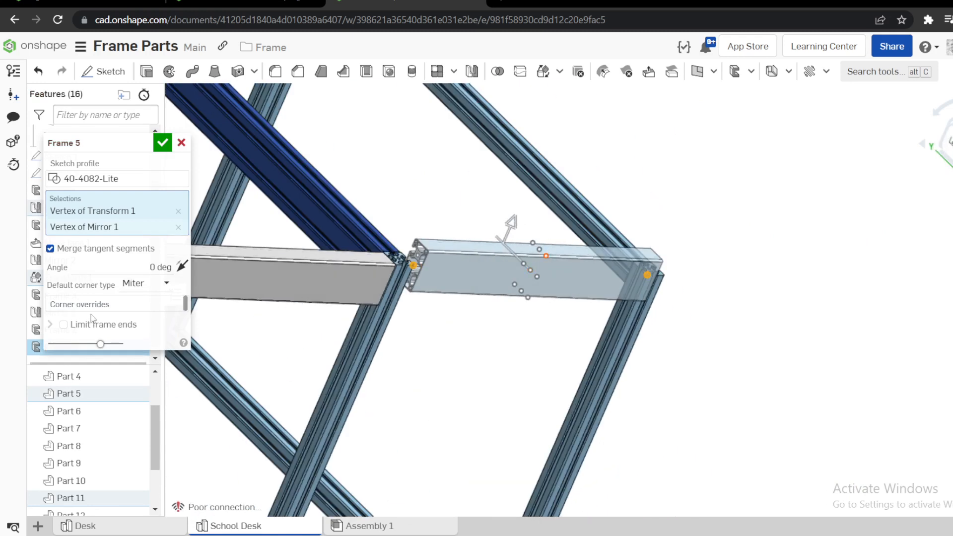
{"action": "left_click", "coordinate": [64, 325]}
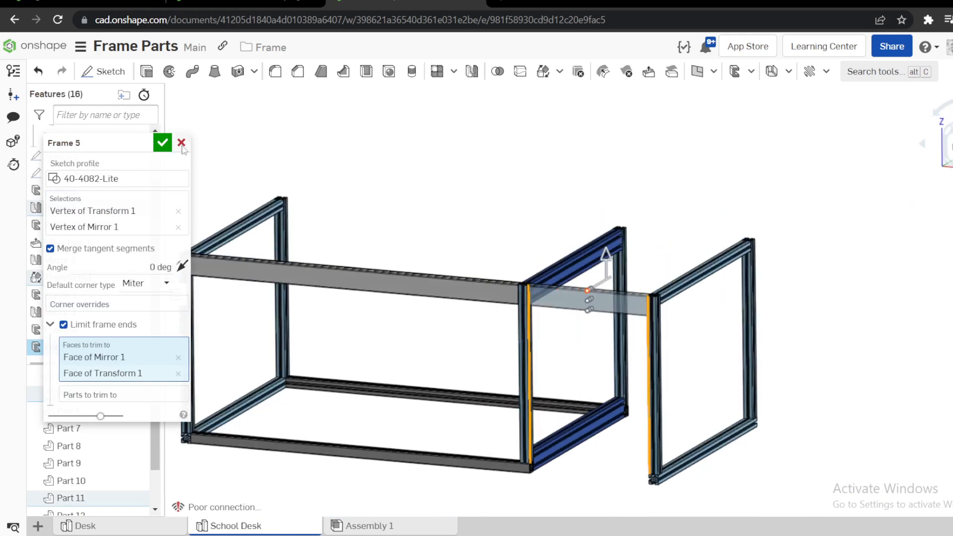
{"action": "left_click", "coordinate": [162, 142]}
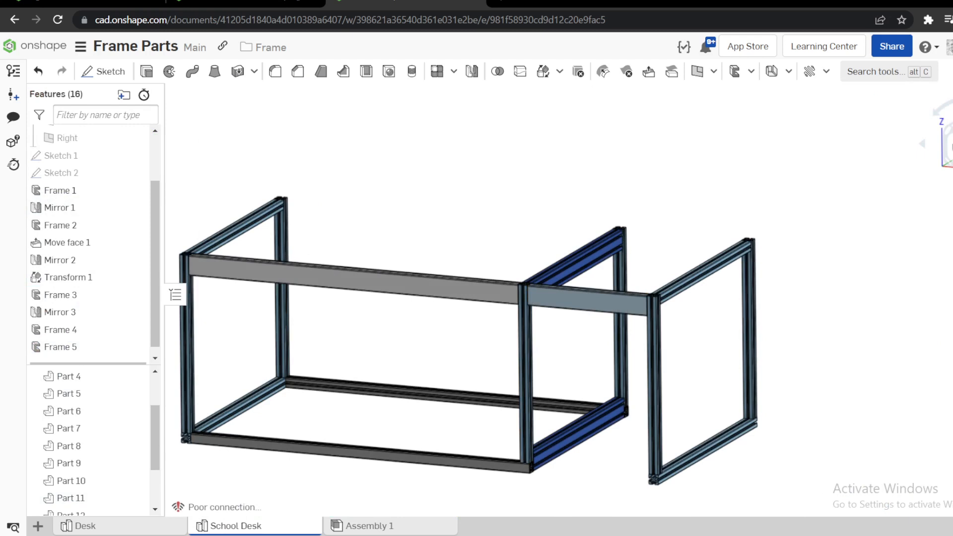
{"action": "mouse_move", "coordinate": [533, 253]}
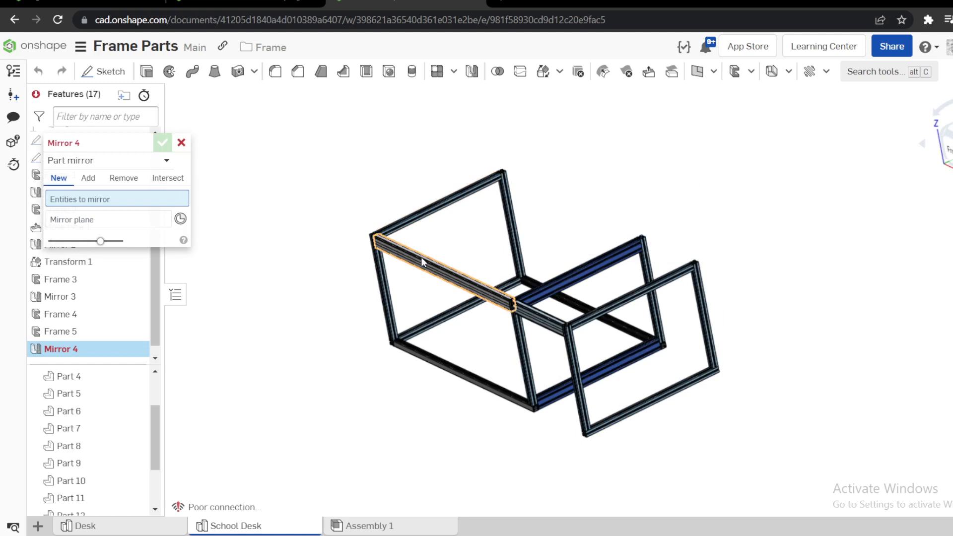
Step: Mirror rails Part 15 and Part 16 about the Front plane
{"action": "left_click", "coordinate": [551, 324]}
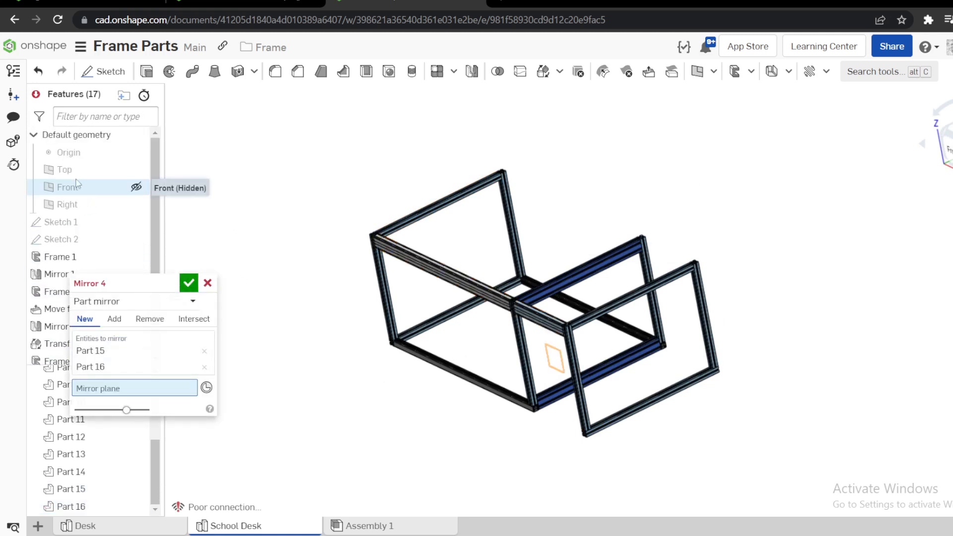
{"action": "left_click", "coordinate": [66, 187]}
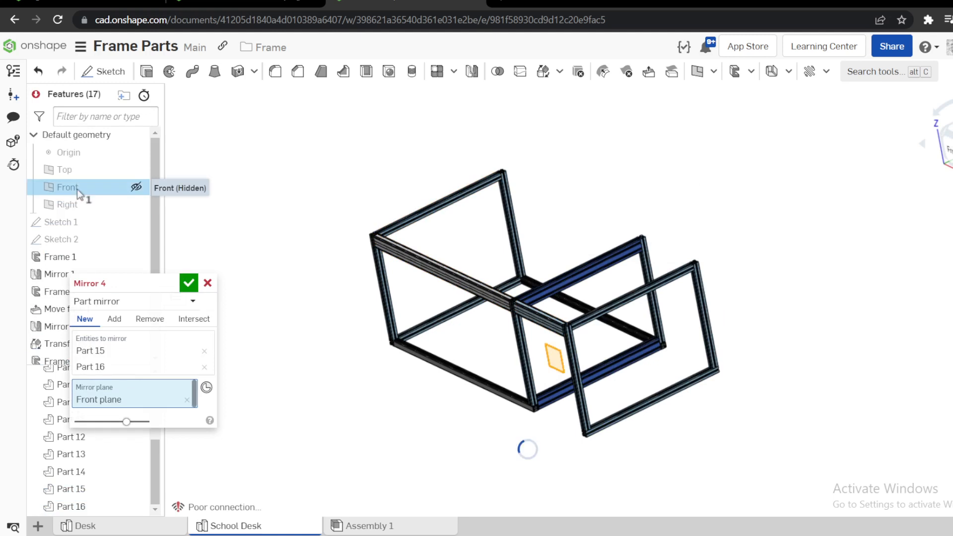
{"action": "left_click", "coordinate": [189, 283]}
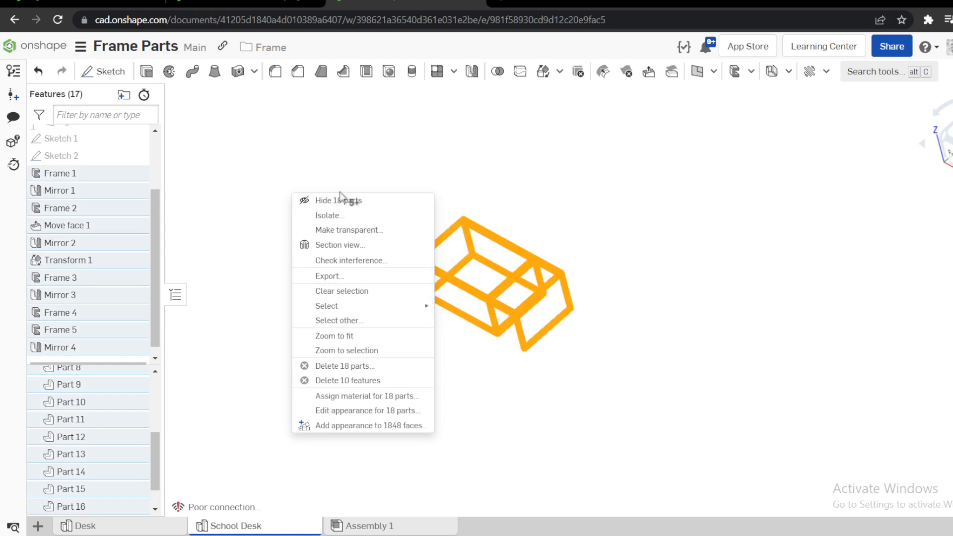
{"action": "mouse_move", "coordinate": [346, 411]}
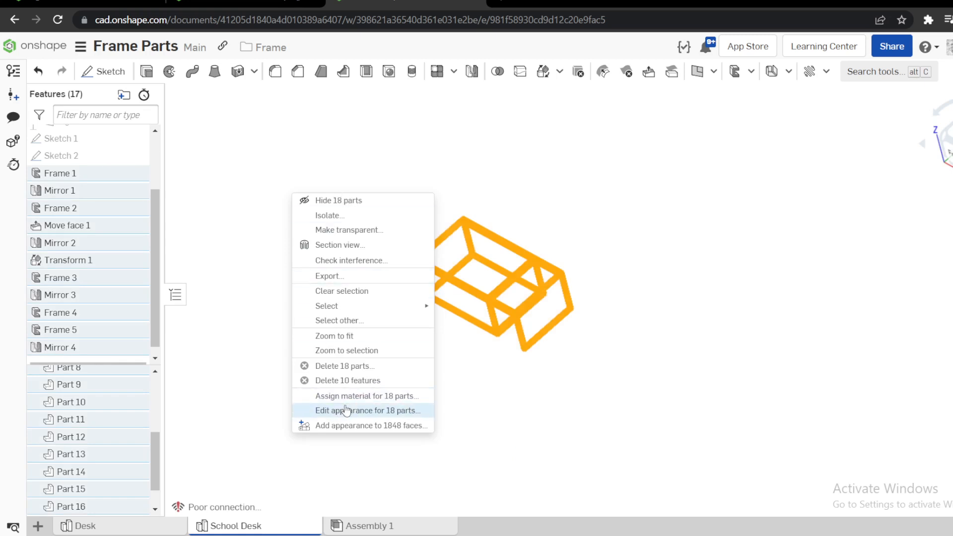
Step: Apply a dark grey appearance to all 18 frame parts
{"action": "left_click", "coordinate": [368, 411]}
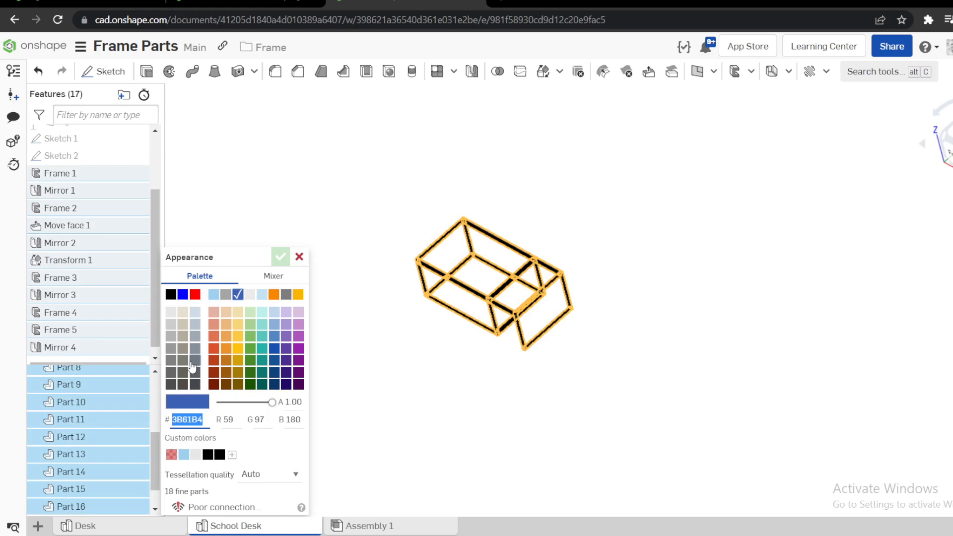
{"action": "left_click", "coordinate": [280, 256]}
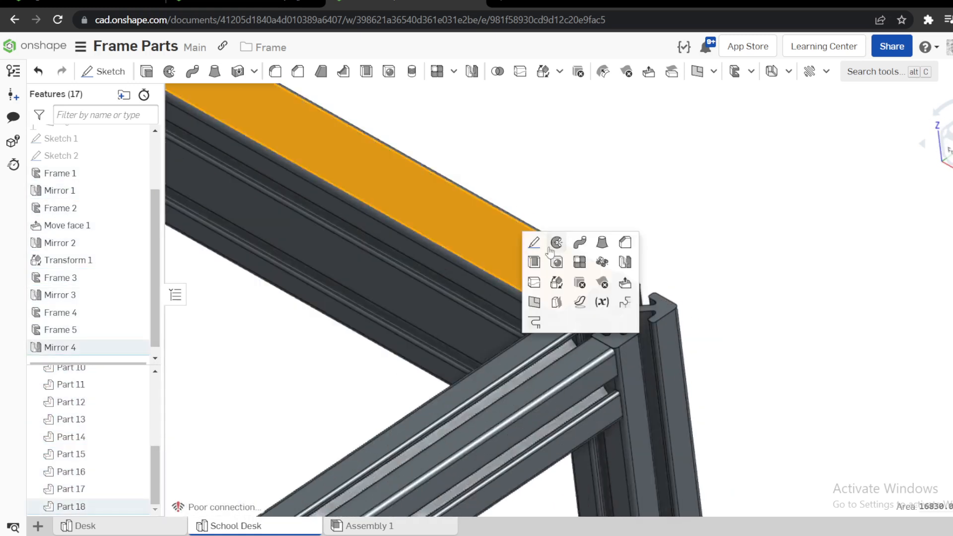
Step: Sketch the desktop outline on the top face and extrude it Blind 25 mm
{"action": "left_click", "coordinate": [557, 241]}
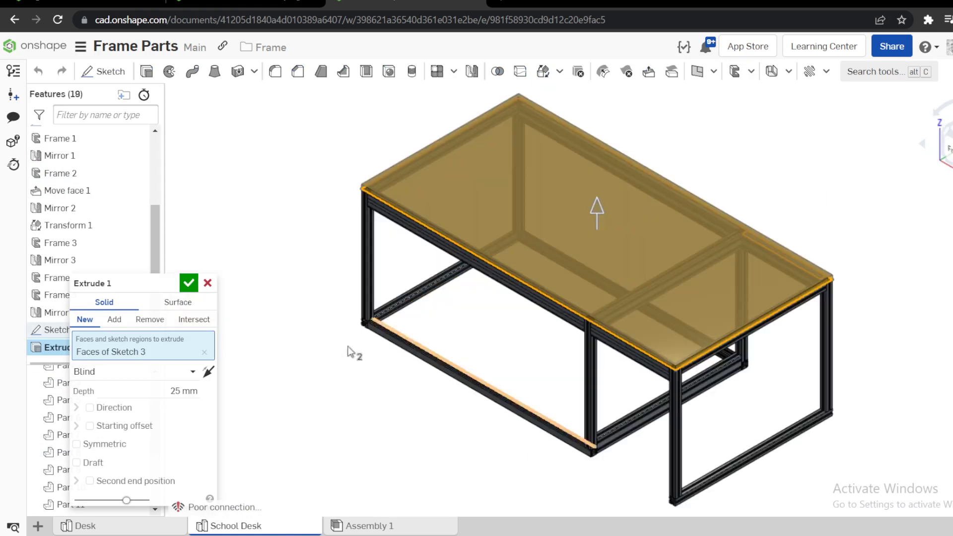
{"action": "left_click", "coordinate": [189, 283]}
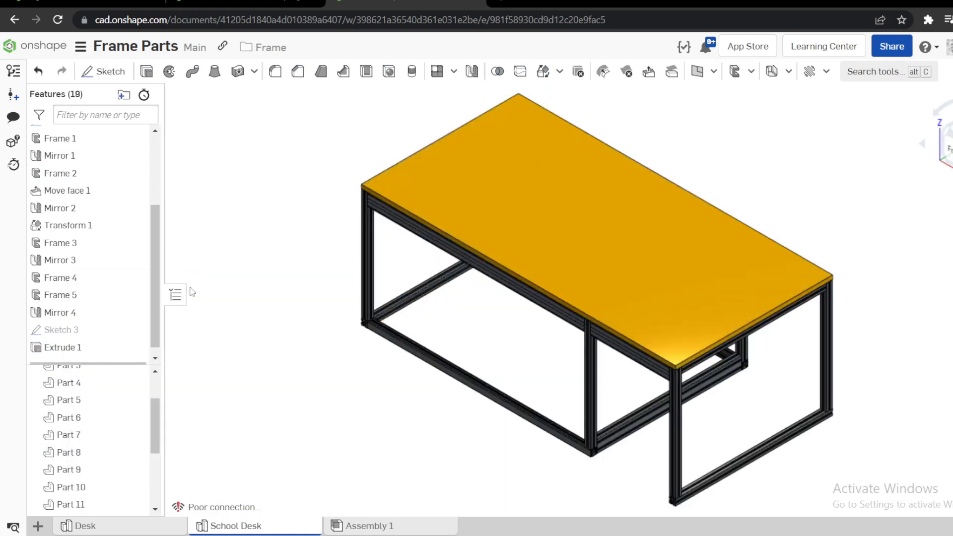